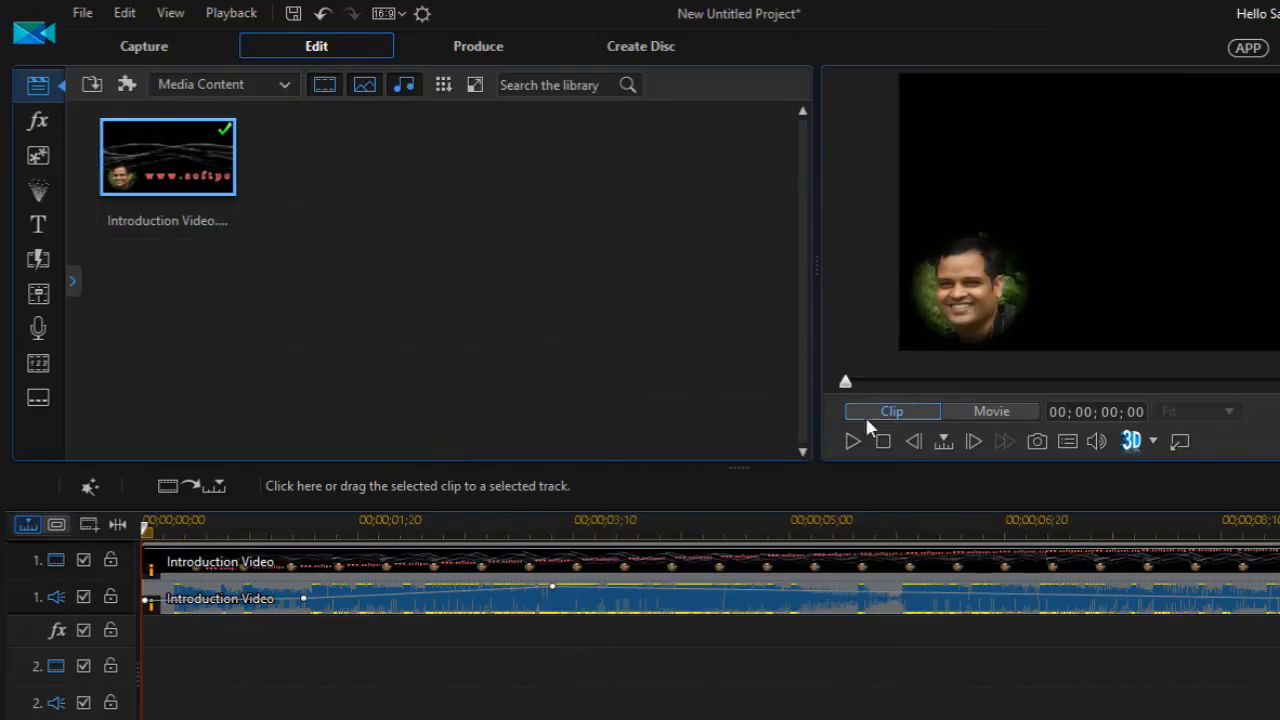
Play the Introduction Video preview from the start and pause it about four seconds in
click(852, 442)
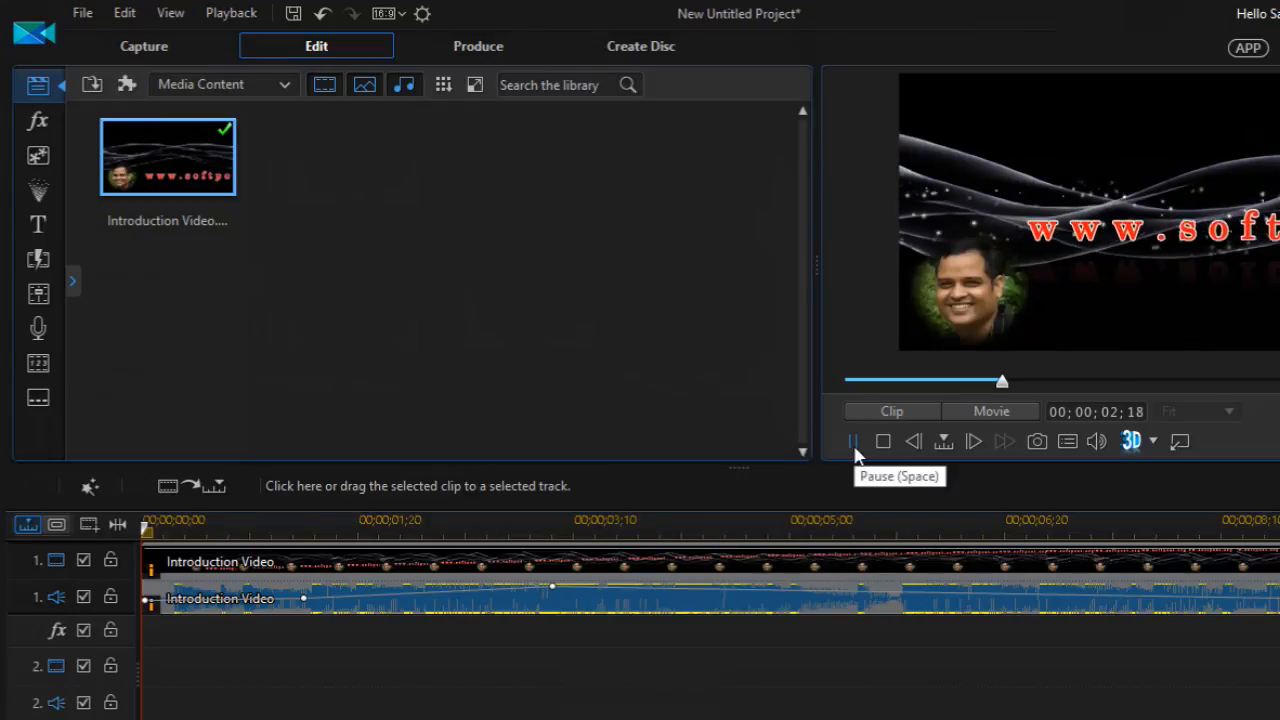
click(854, 442)
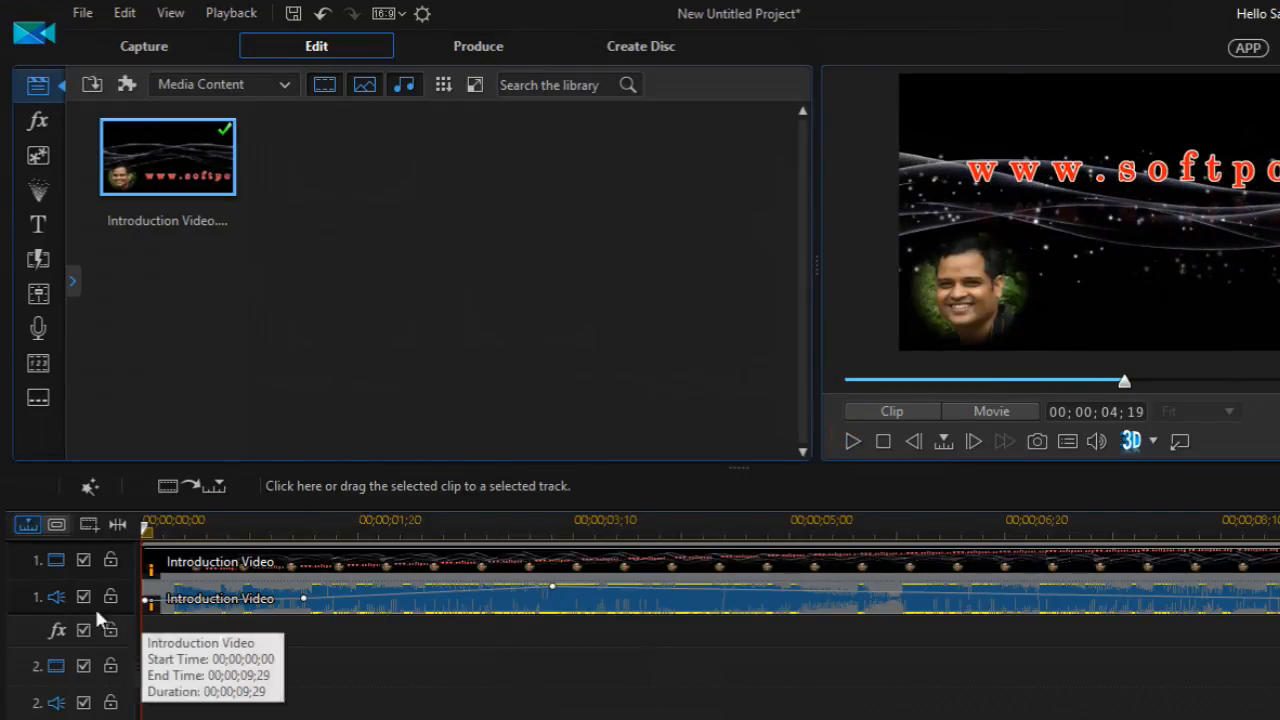
mouse_move(418, 600)
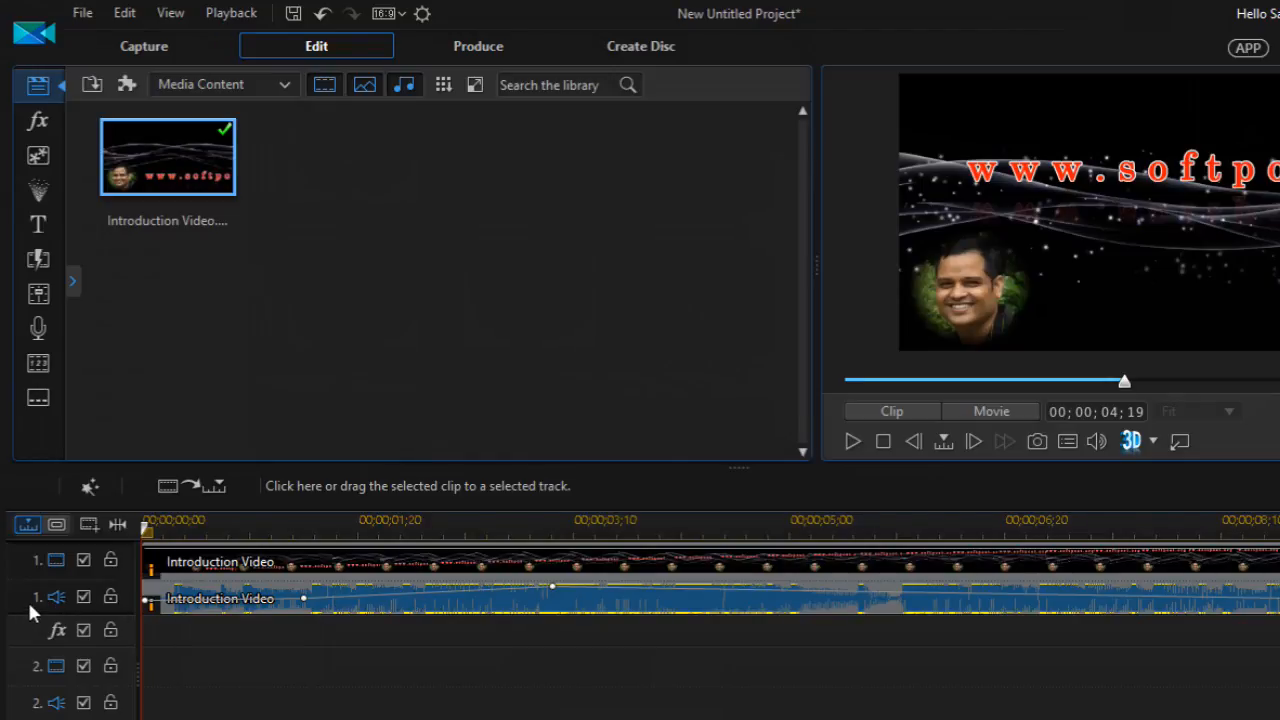
mouse_move(532, 608)
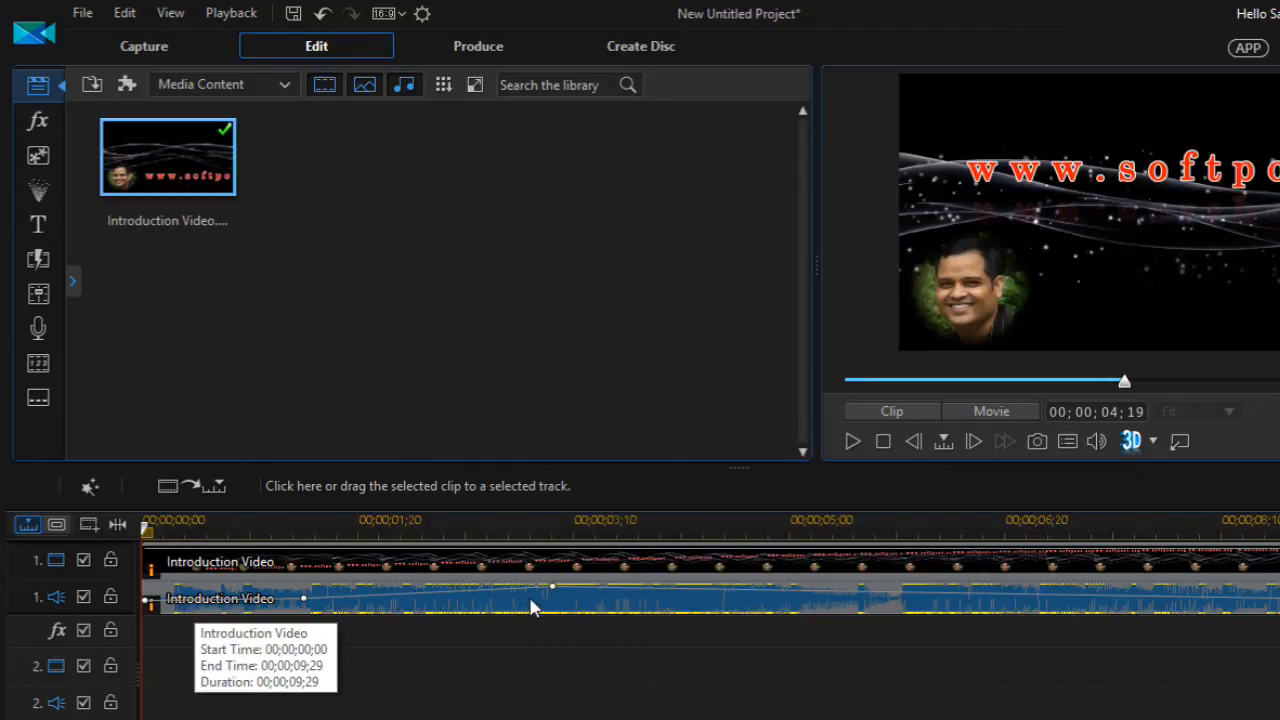
mouse_move(1180, 600)
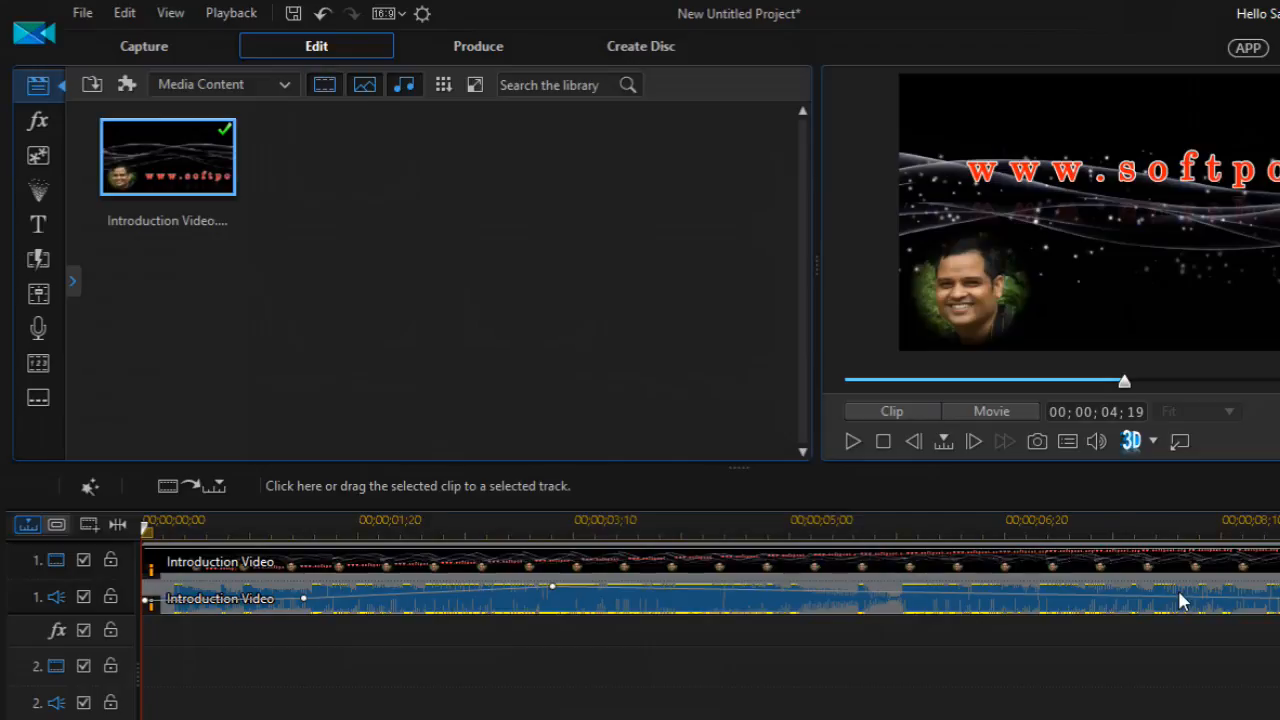
mouse_move(904, 644)
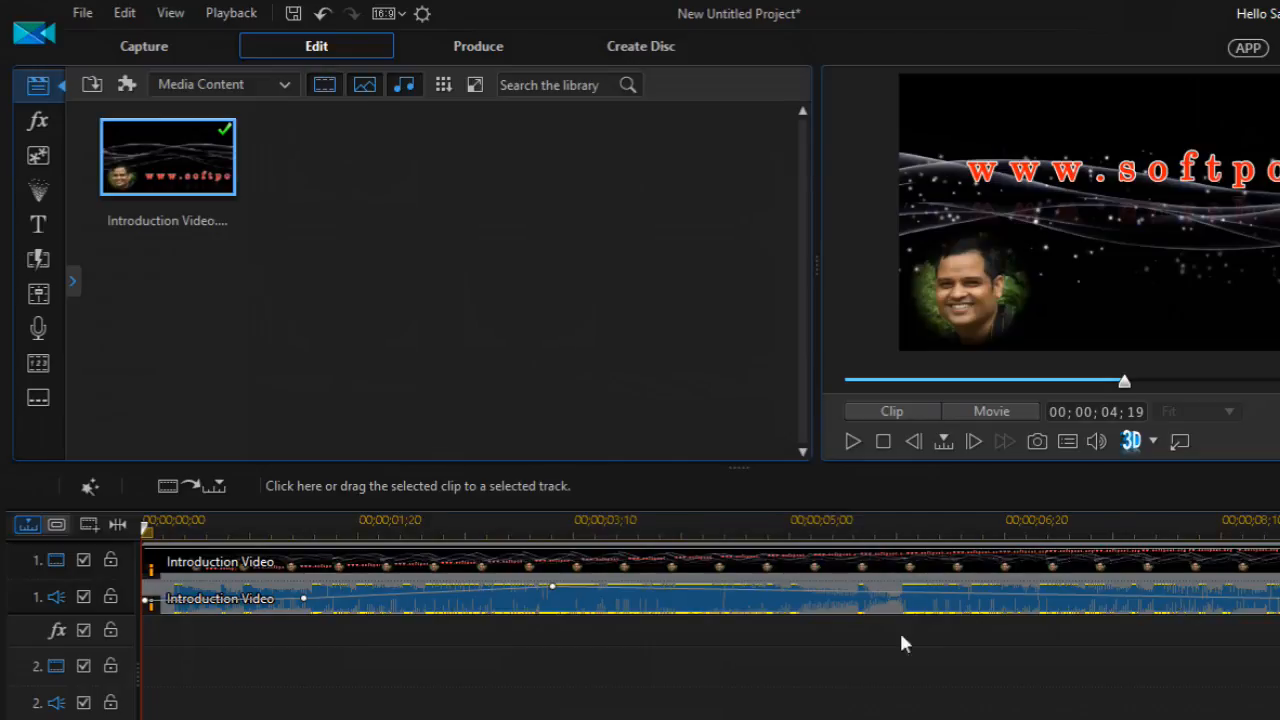
mouse_move(620, 616)
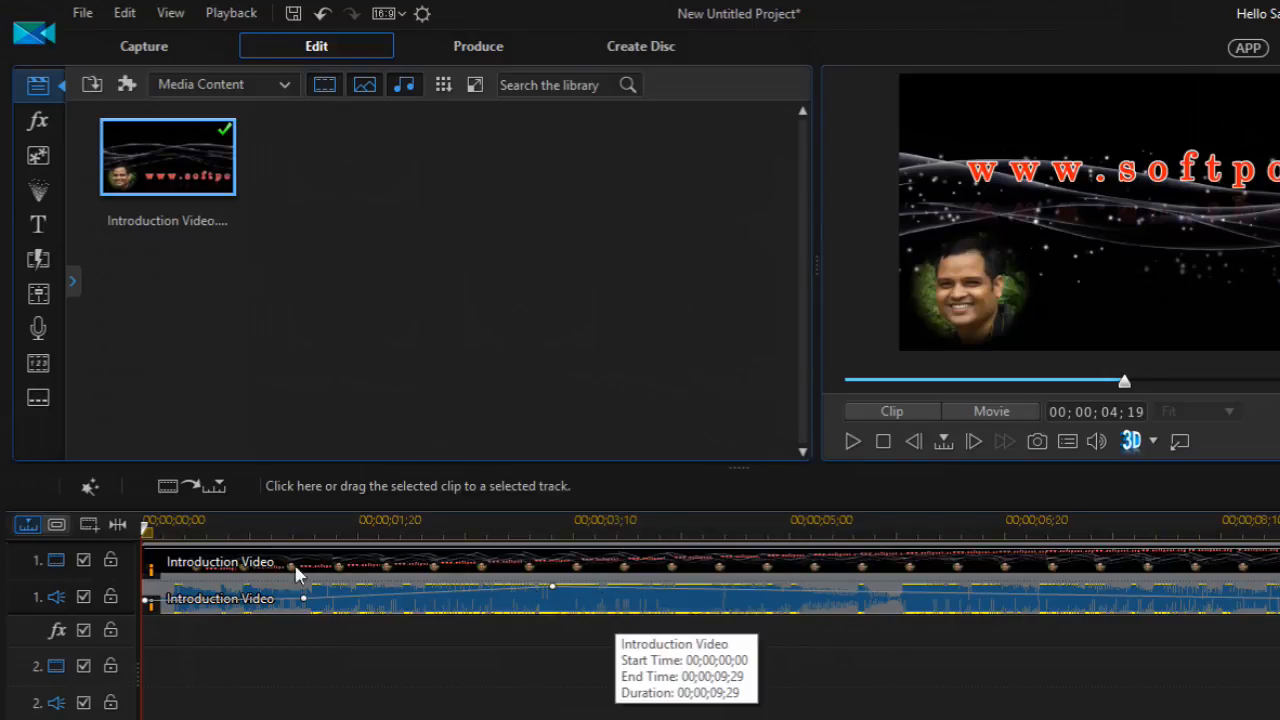
mouse_move(38, 294)
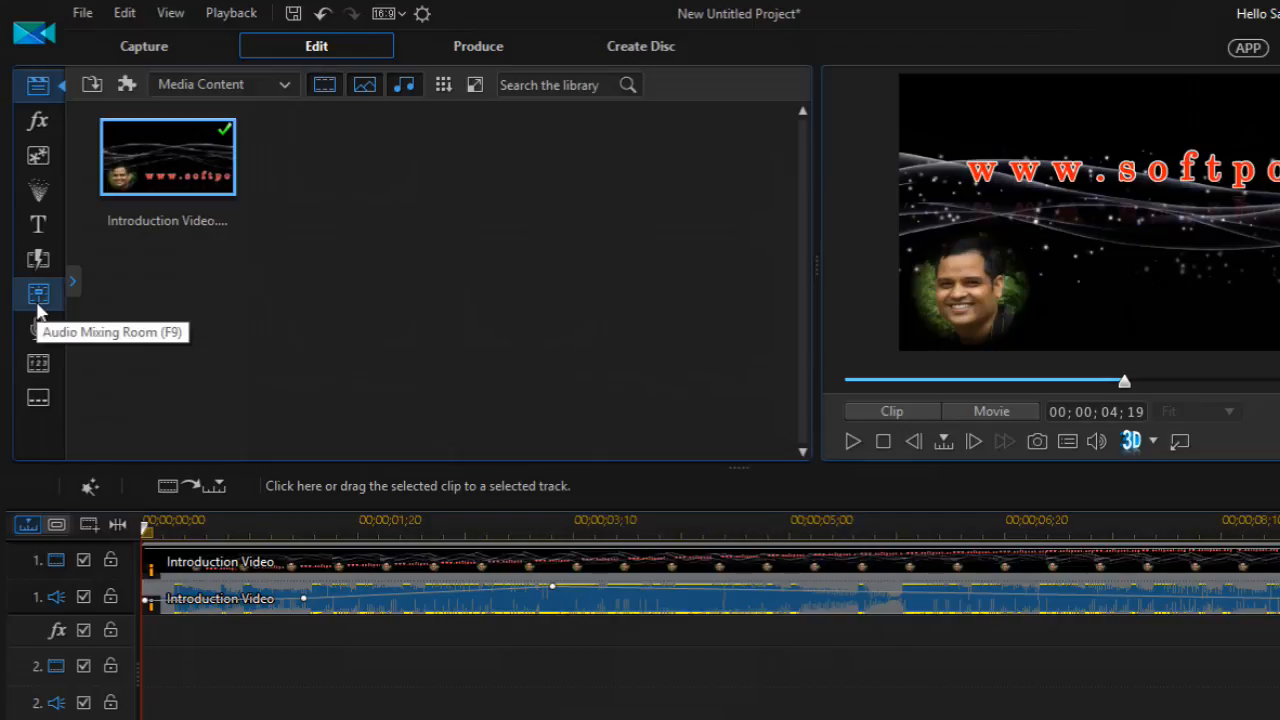
Show the Audio Mixing Room with levels for the Voice, Music and Audio 1–3 tracks
click(38, 294)
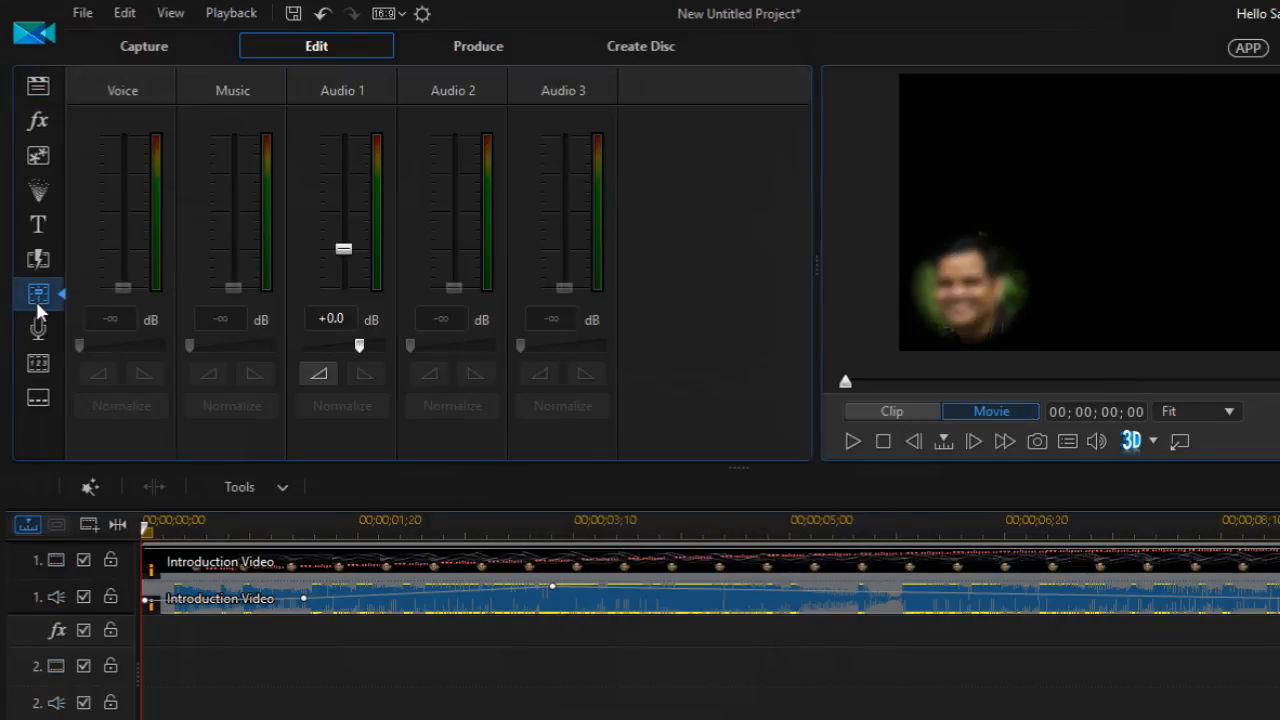
mouse_move(644, 252)
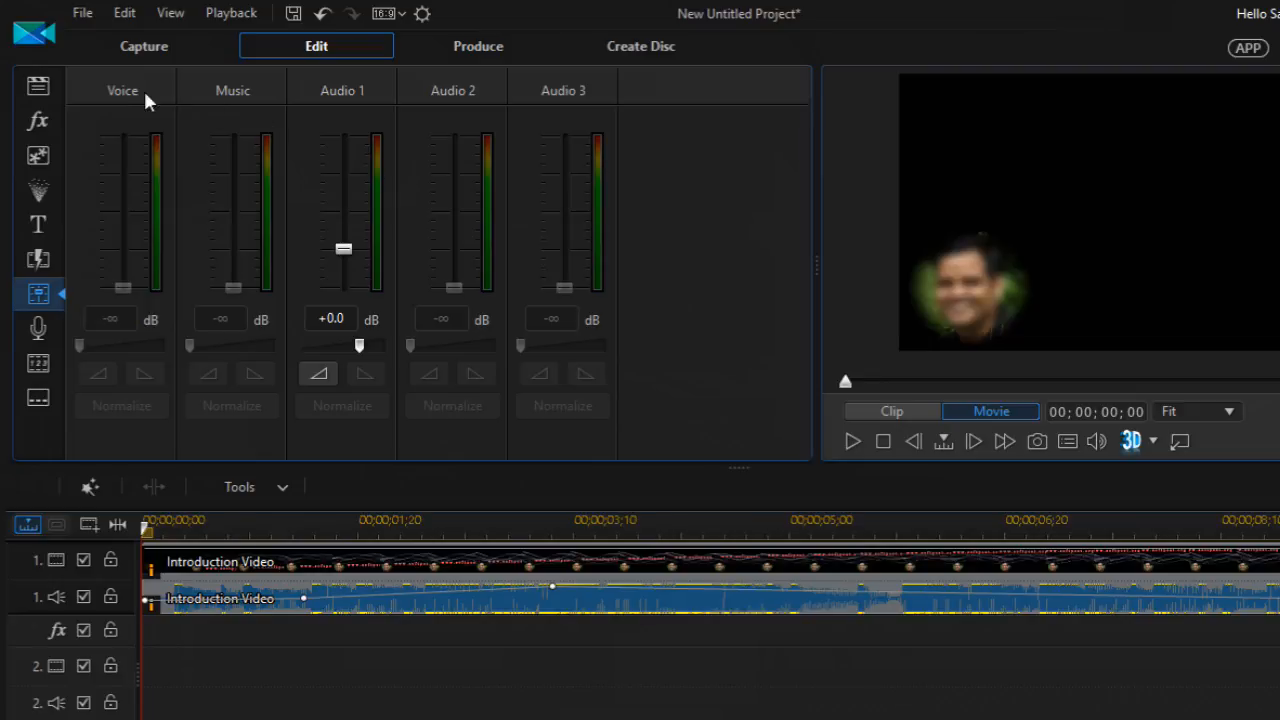
mouse_move(392, 108)
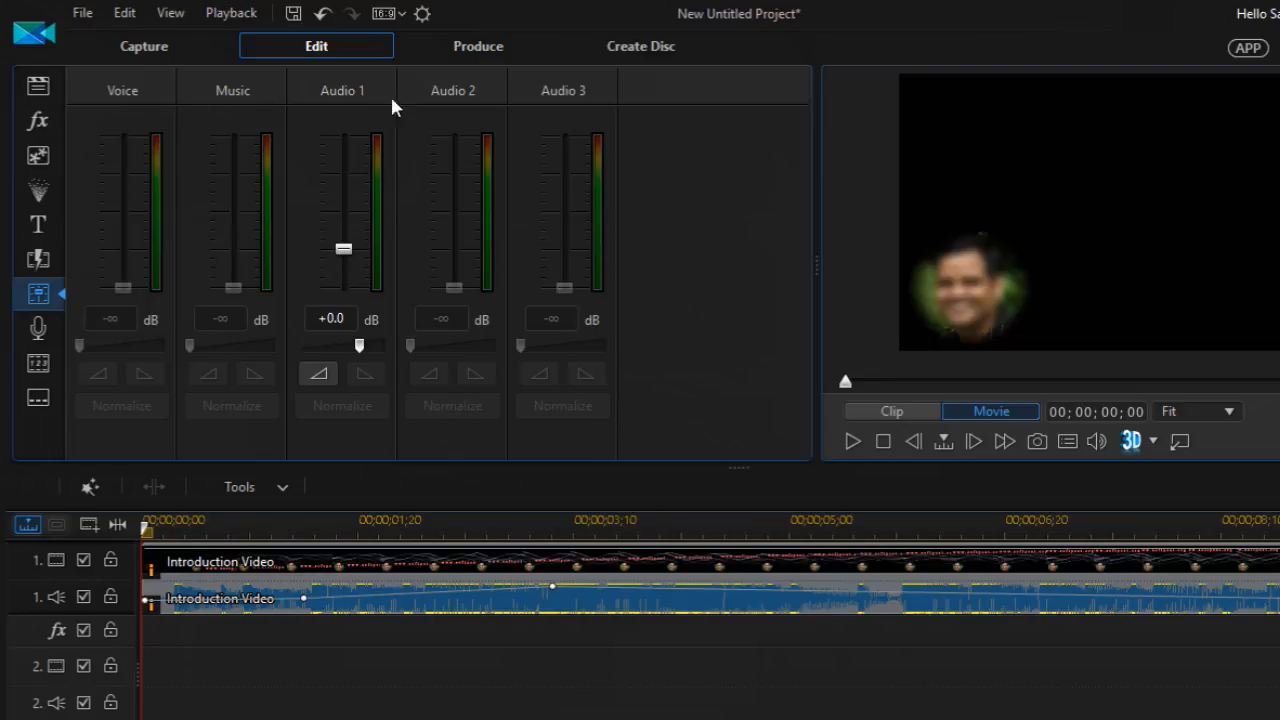
mouse_move(164, 110)
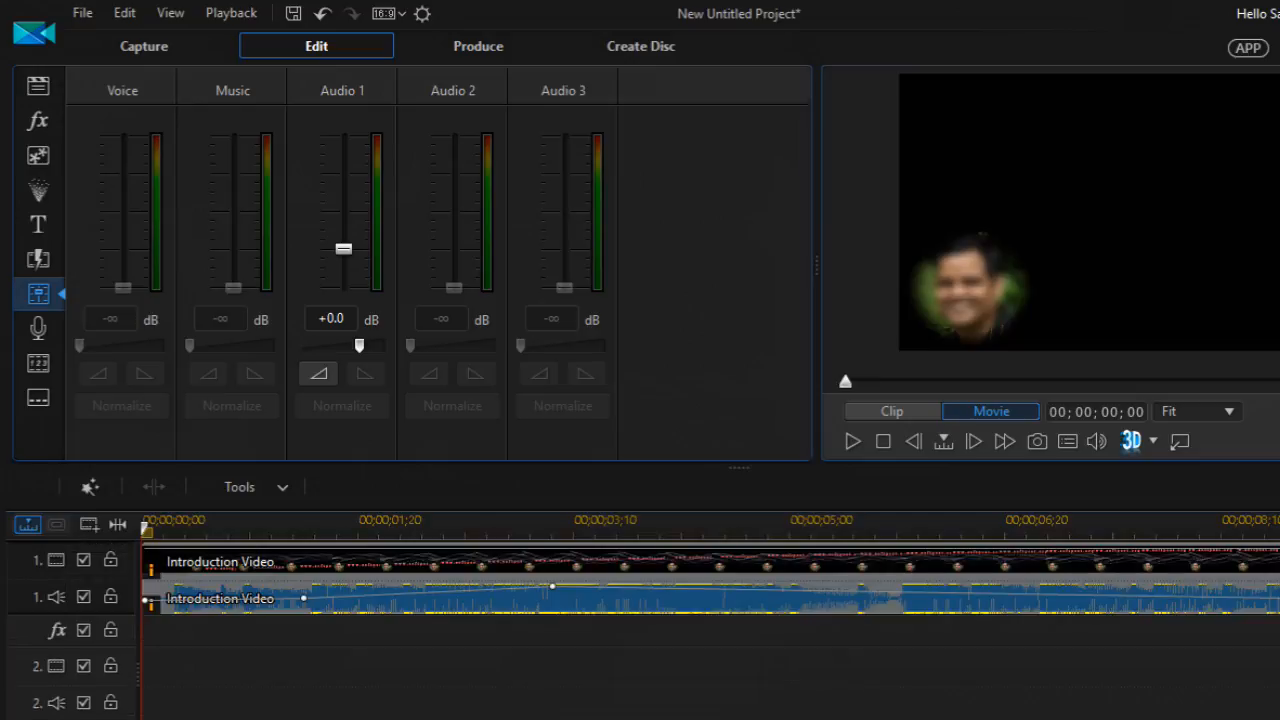
mouse_move(316, 158)
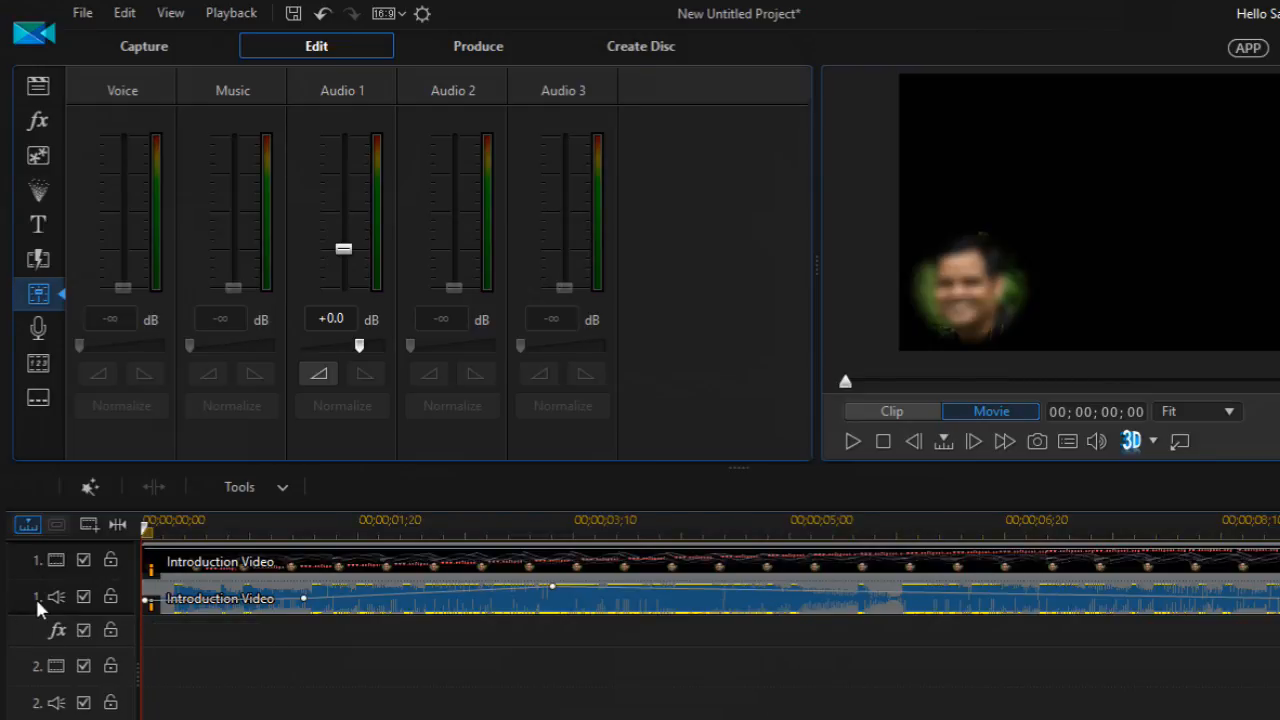
mouse_move(300, 180)
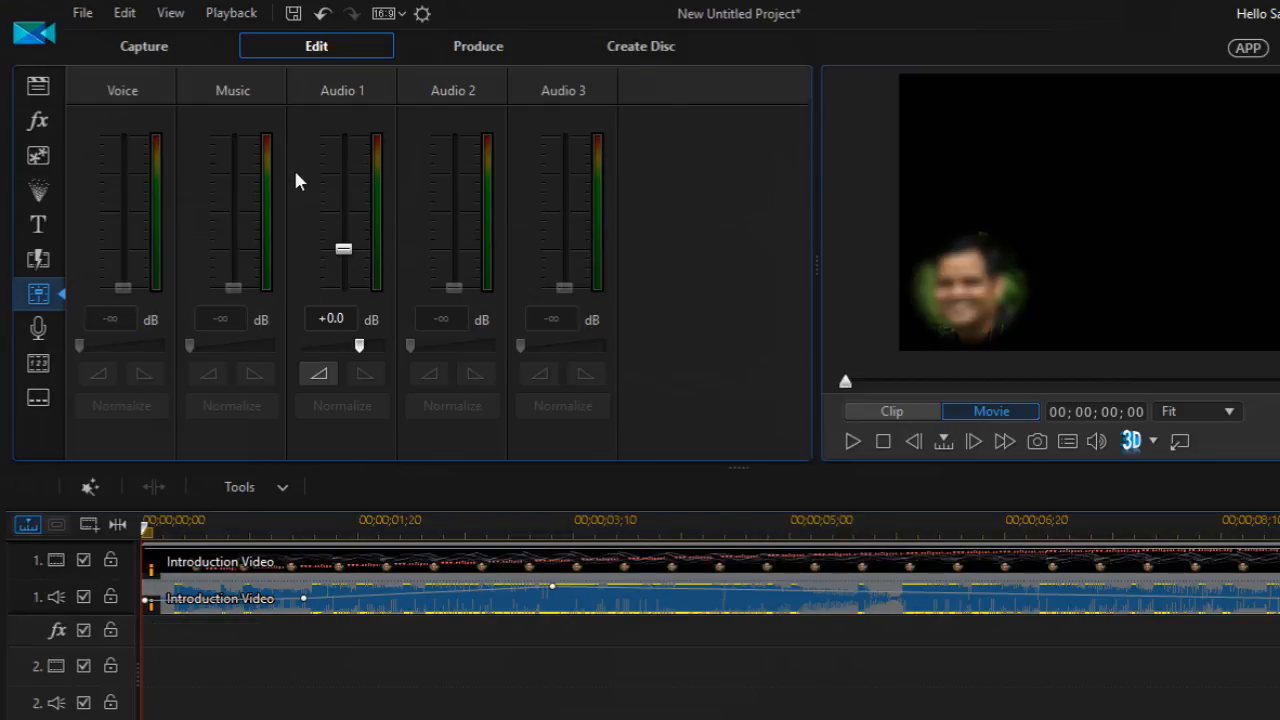
mouse_move(518, 390)
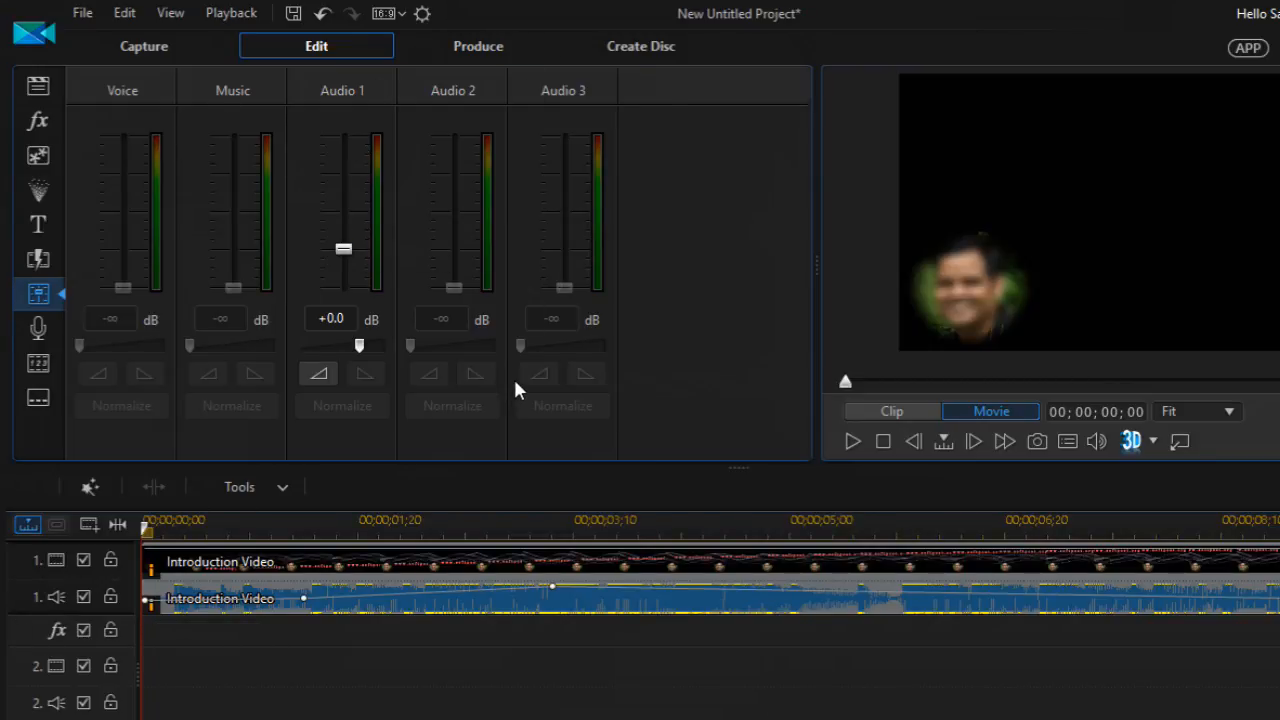
mouse_move(236, 96)
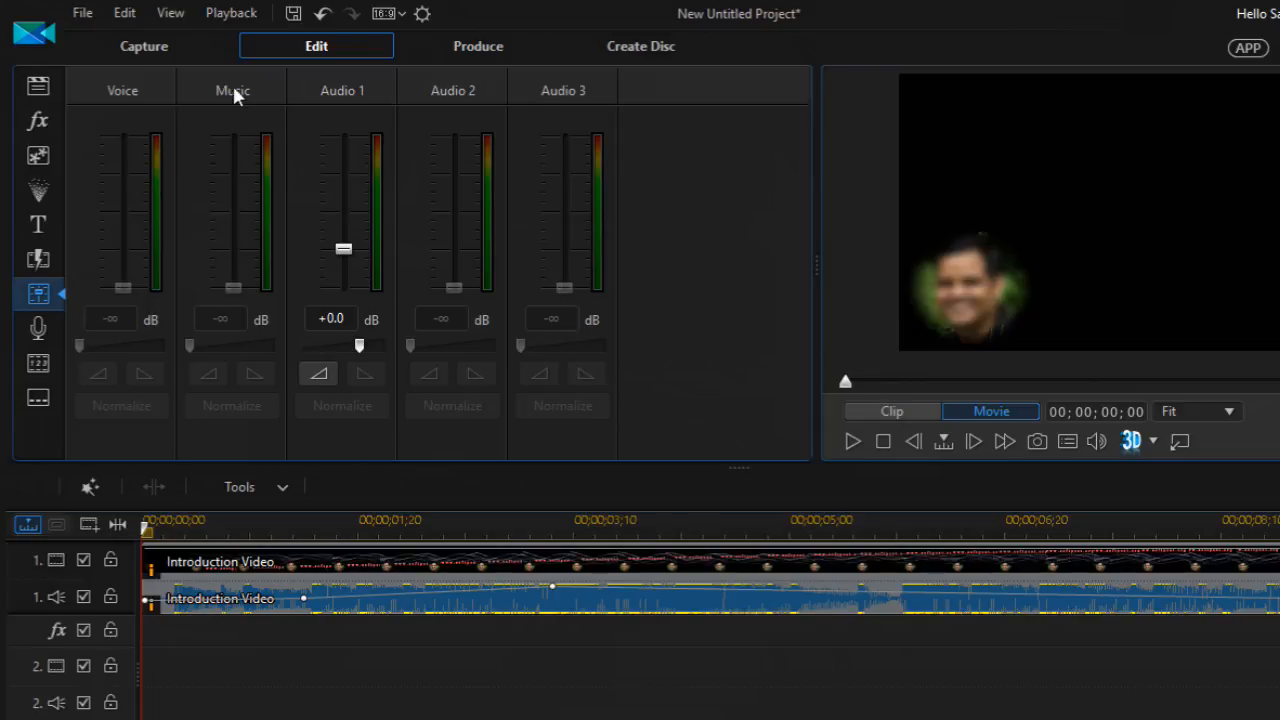
mouse_move(578, 100)
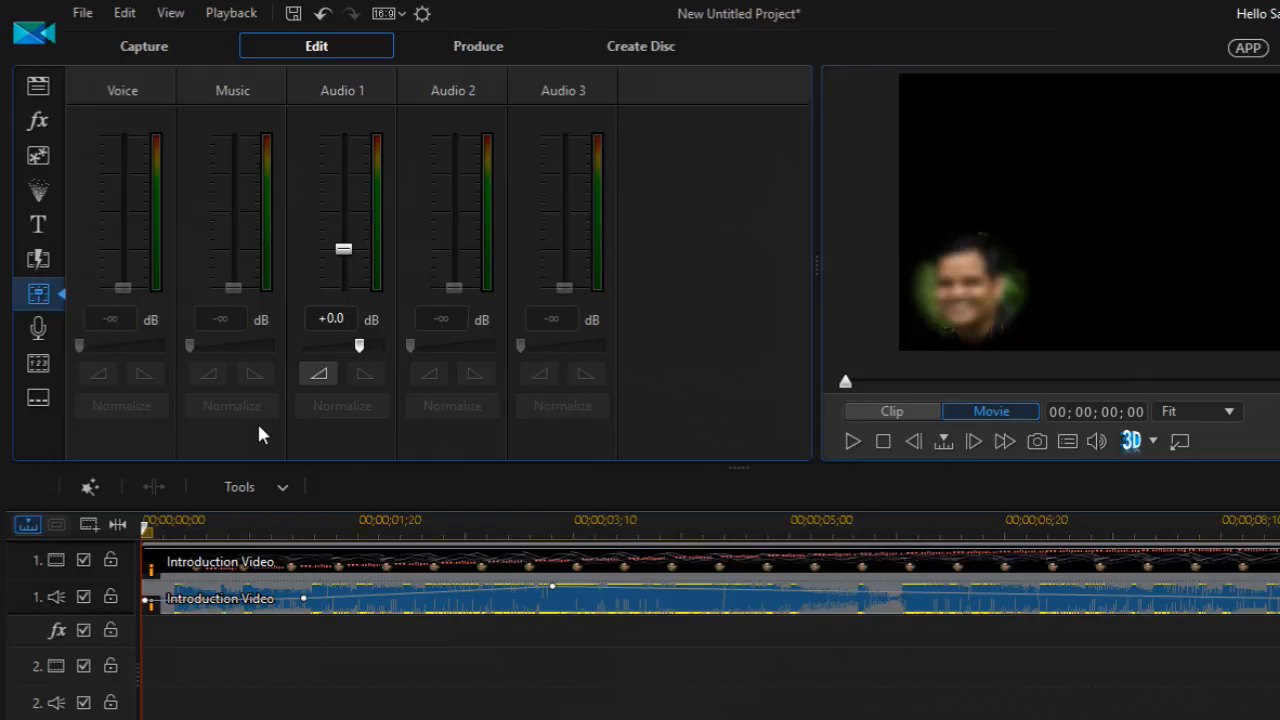
mouse_move(444, 460)
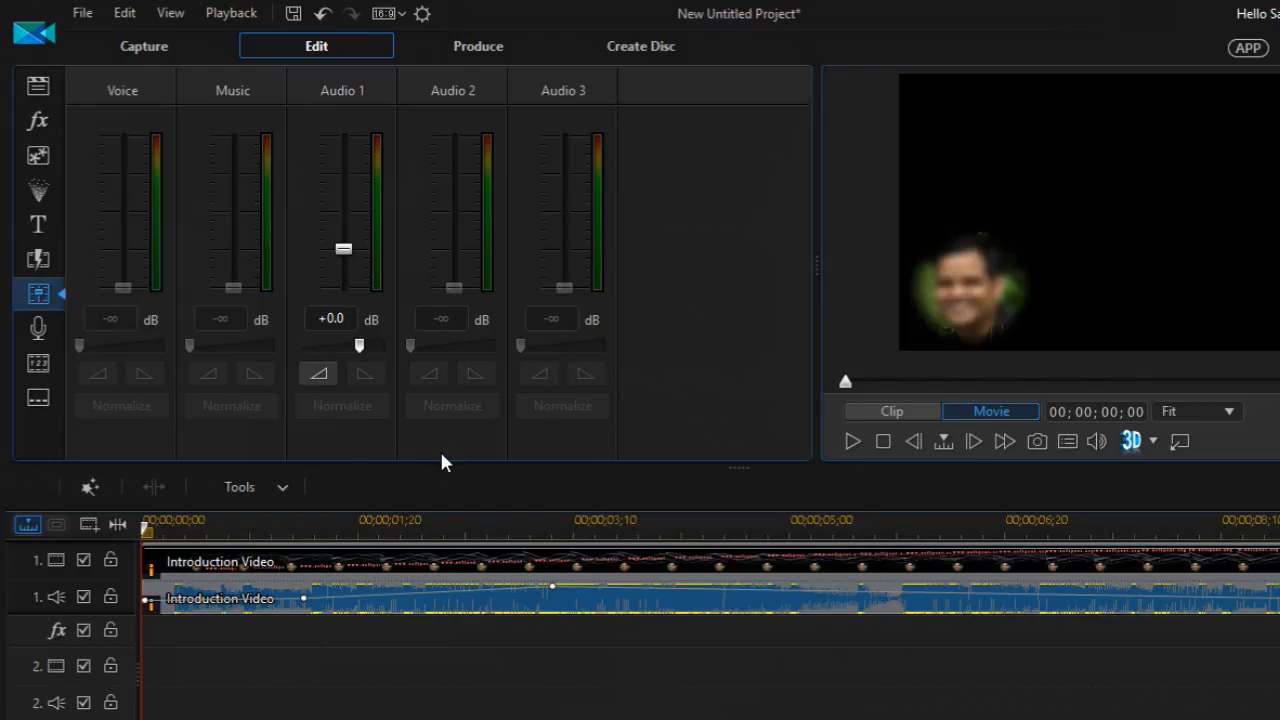
mouse_move(770, 620)
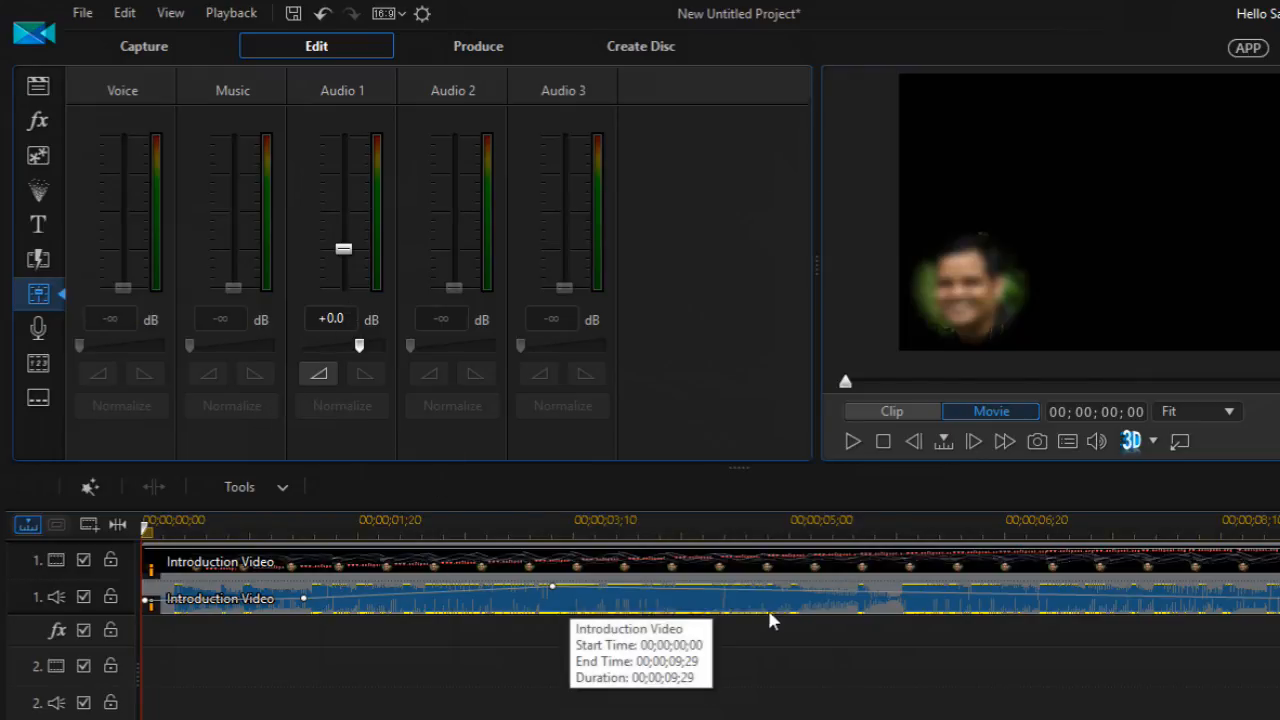
mouse_move(364, 482)
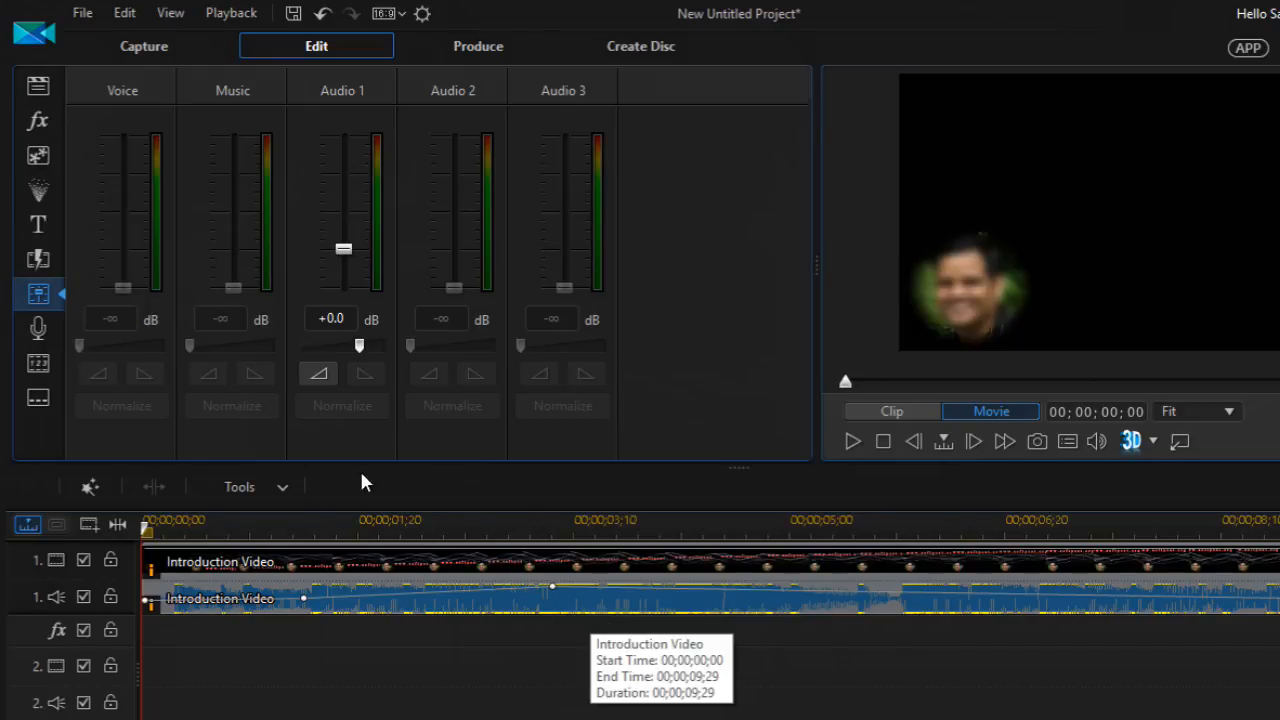
mouse_move(280, 108)
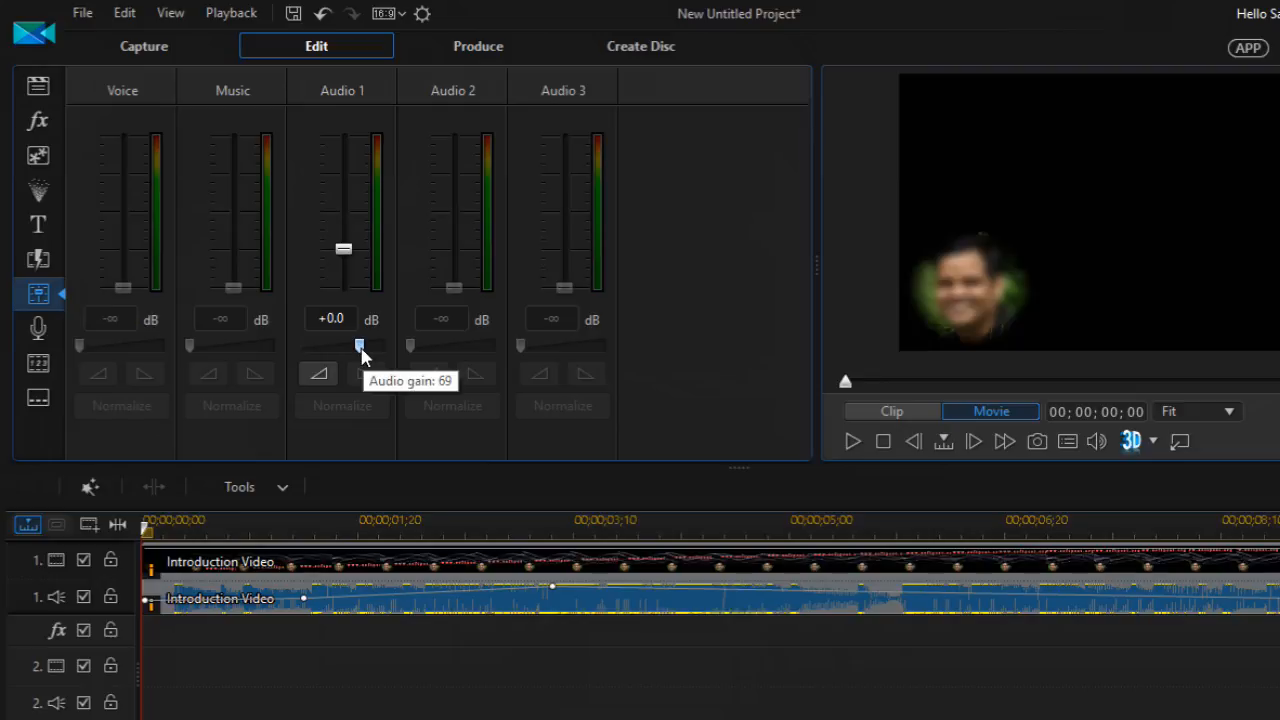
Silence Audio 1 by dragging its gain to 0, then play and stop the preview from the start
drag(360, 346, 300, 346)
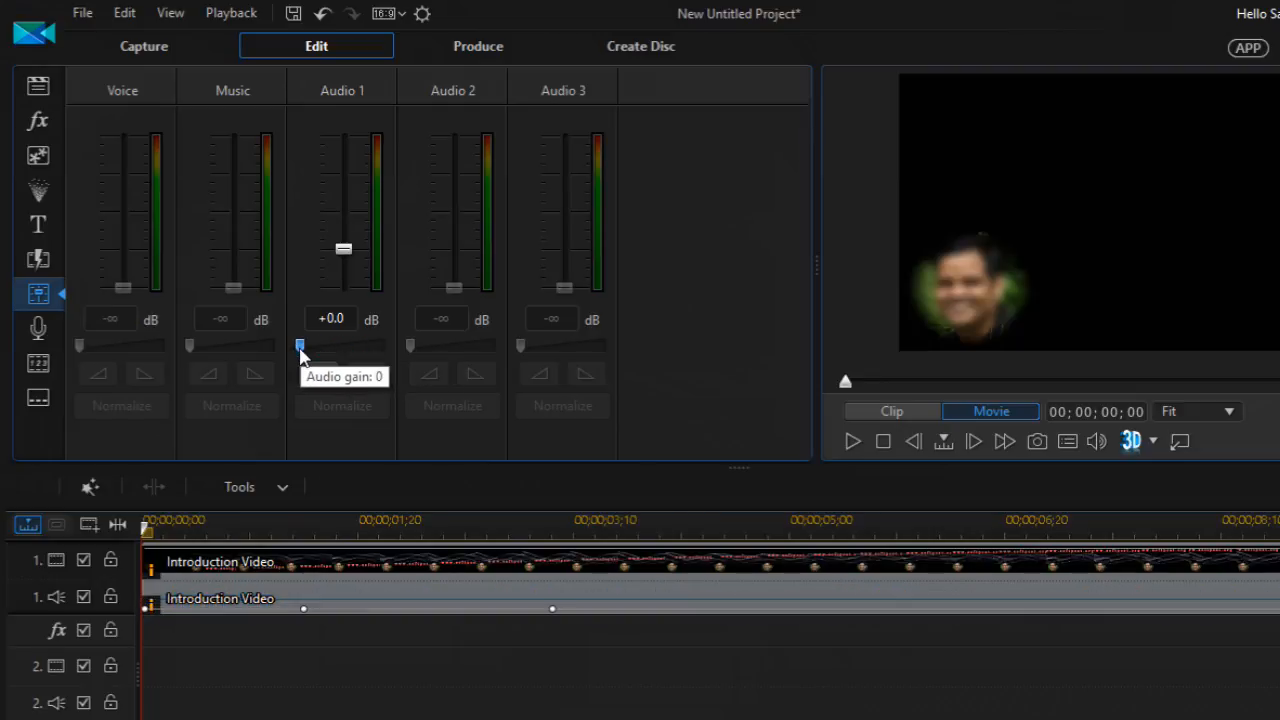
mouse_move(304, 348)
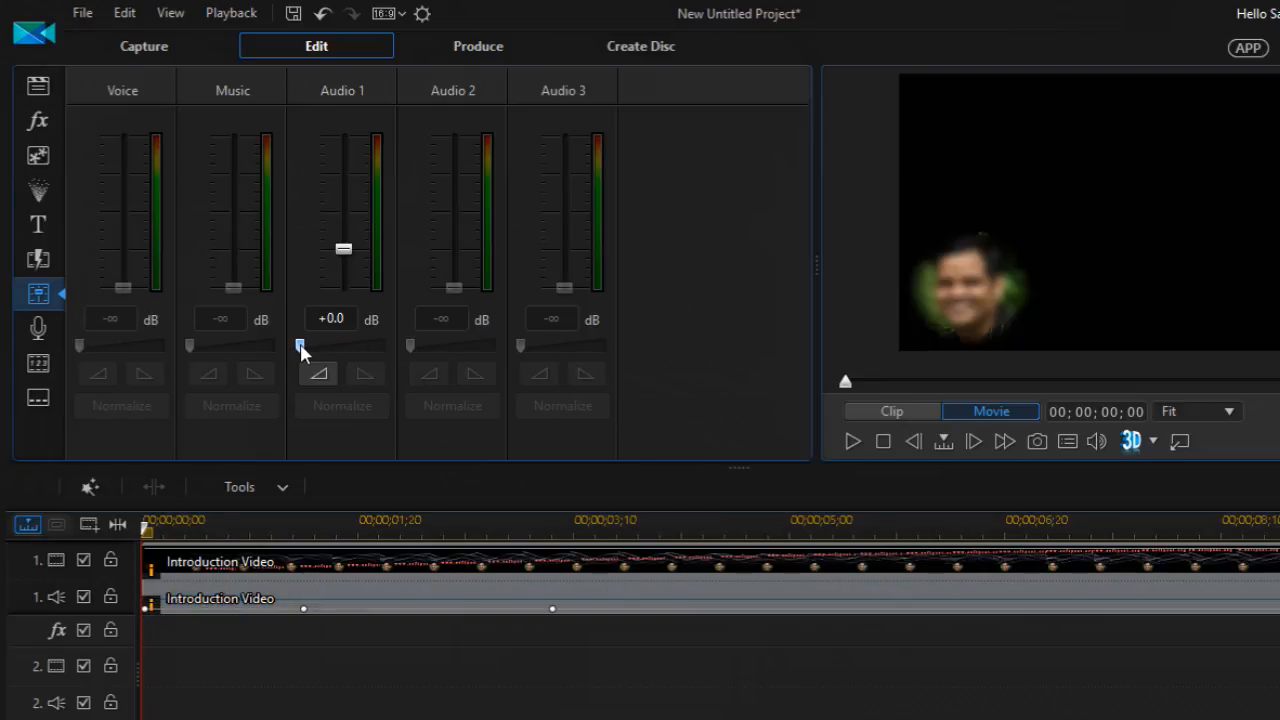
mouse_move(304, 348)
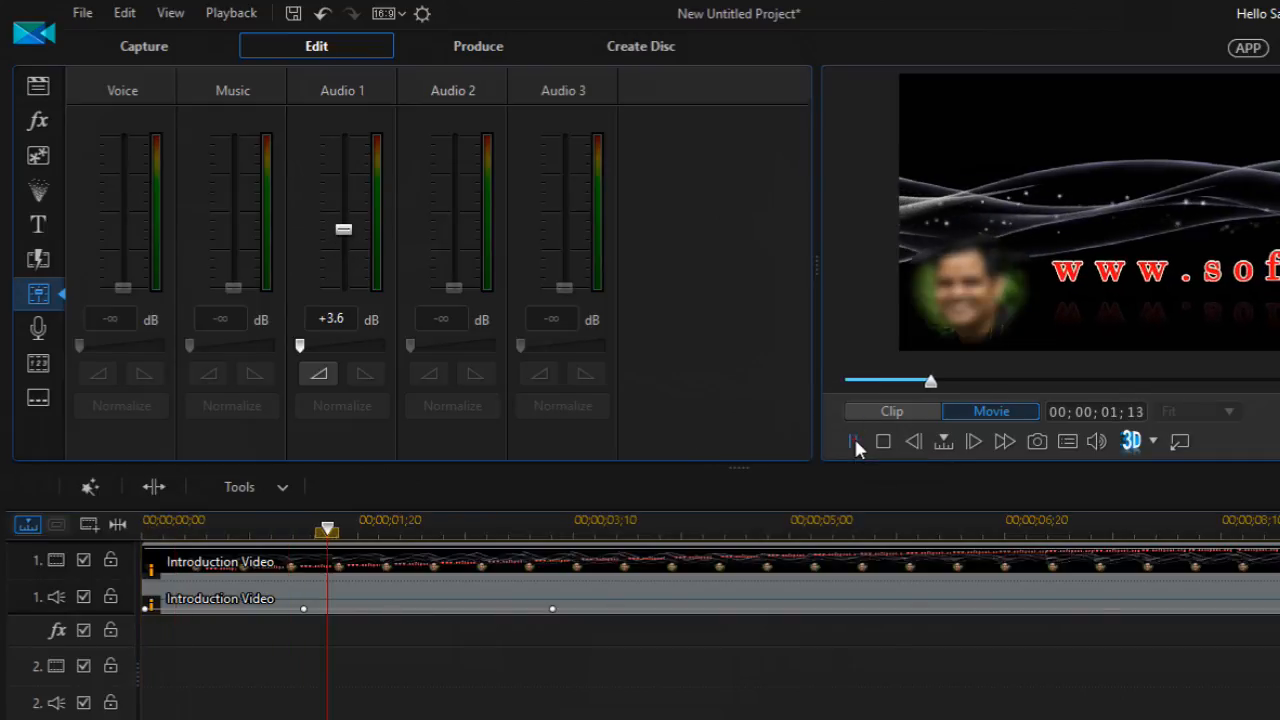
click(884, 442)
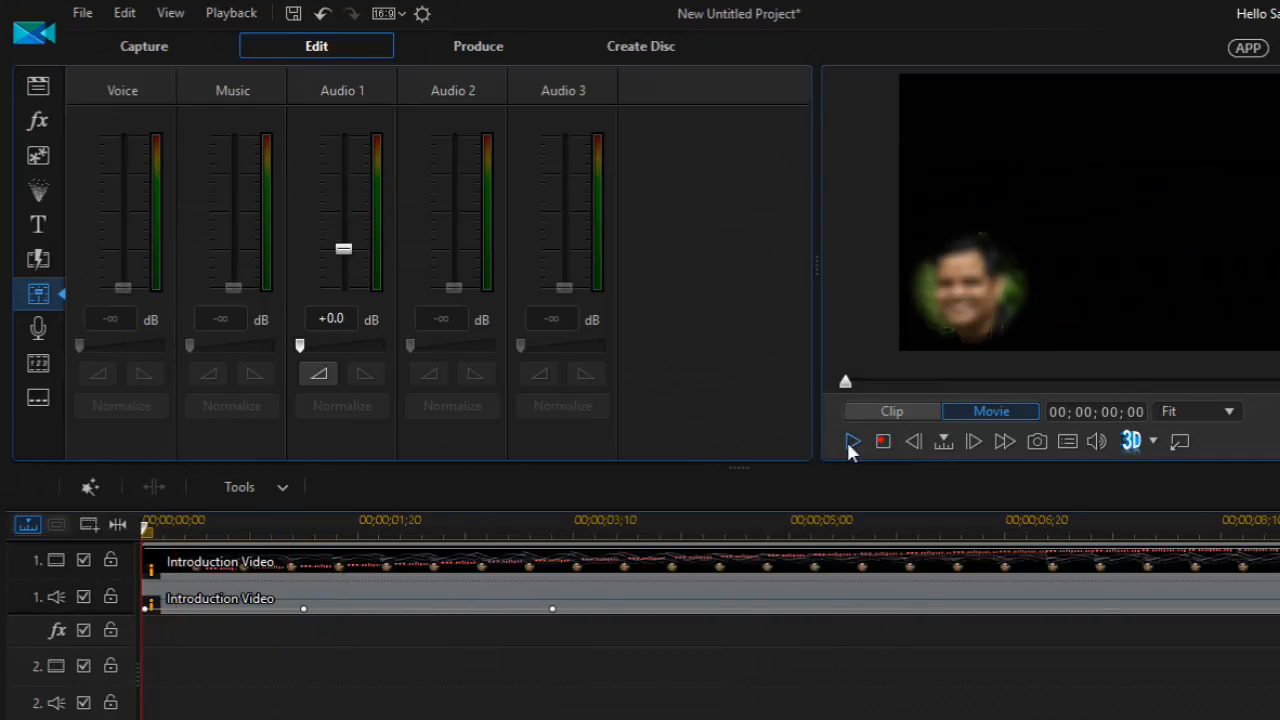
click(852, 442)
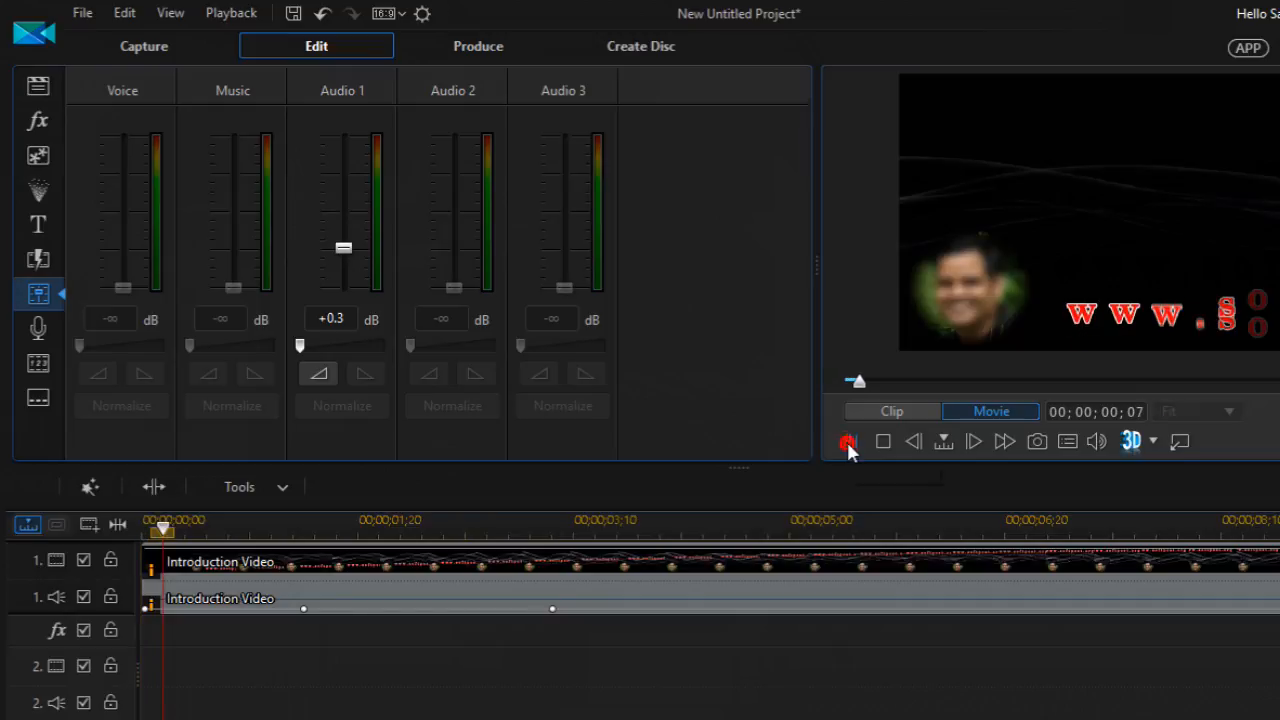
click(848, 442)
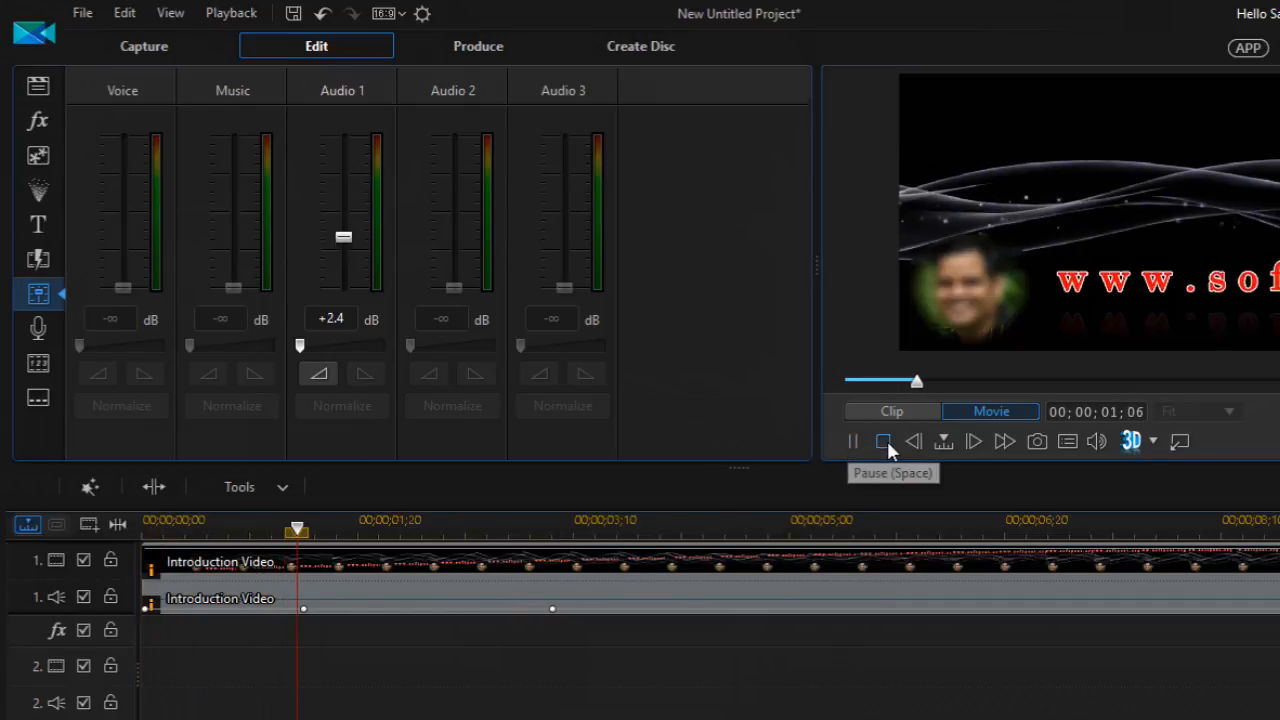
click(884, 442)
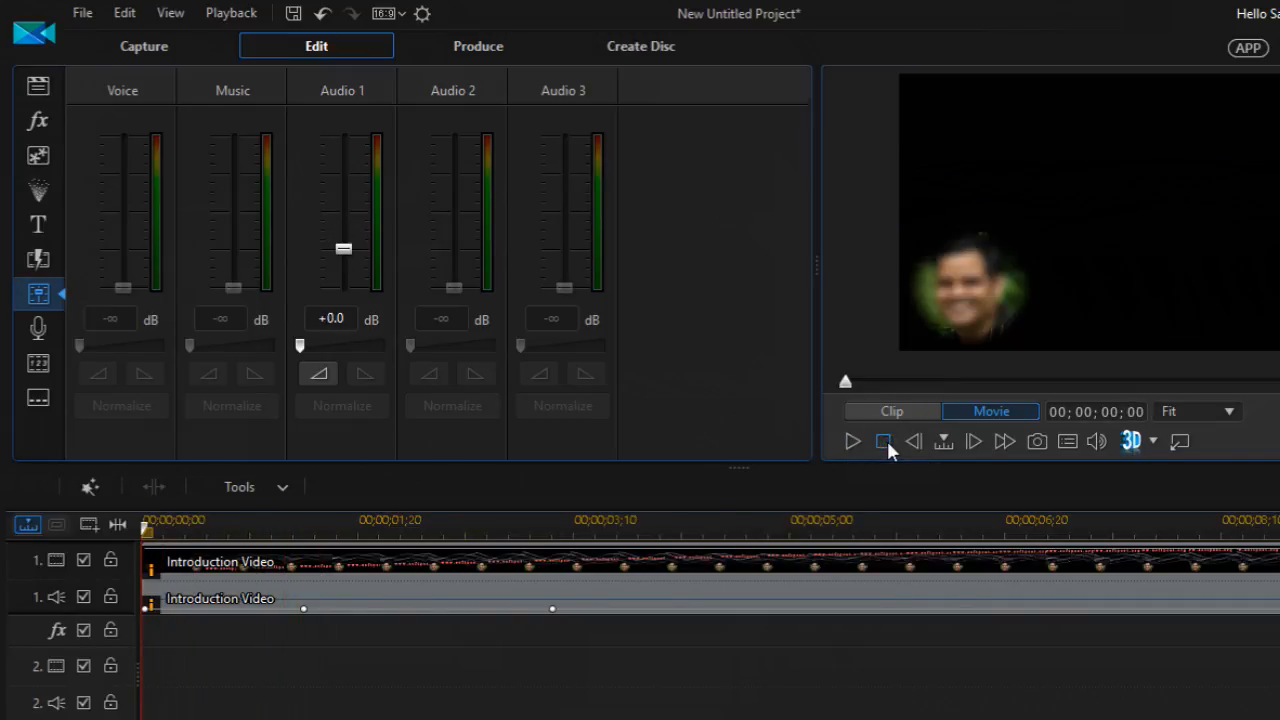
mouse_move(350, 298)
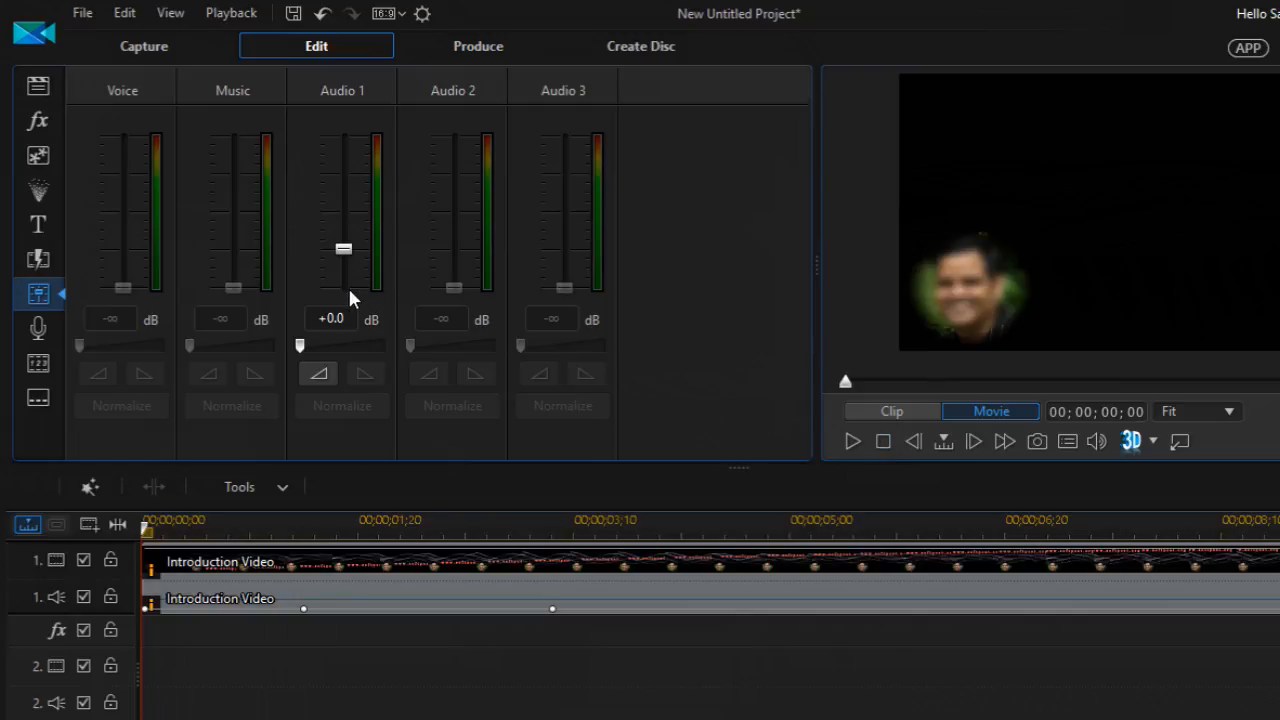
mouse_move(332, 364)
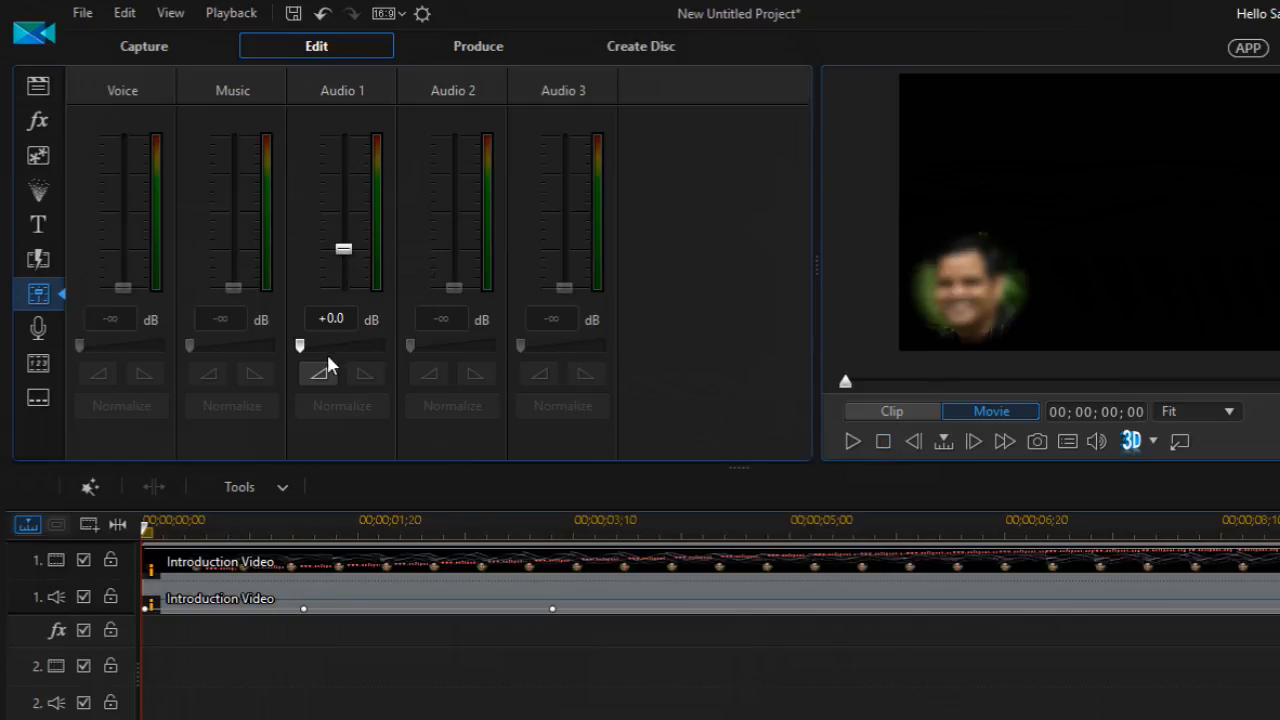
mouse_move(300, 348)
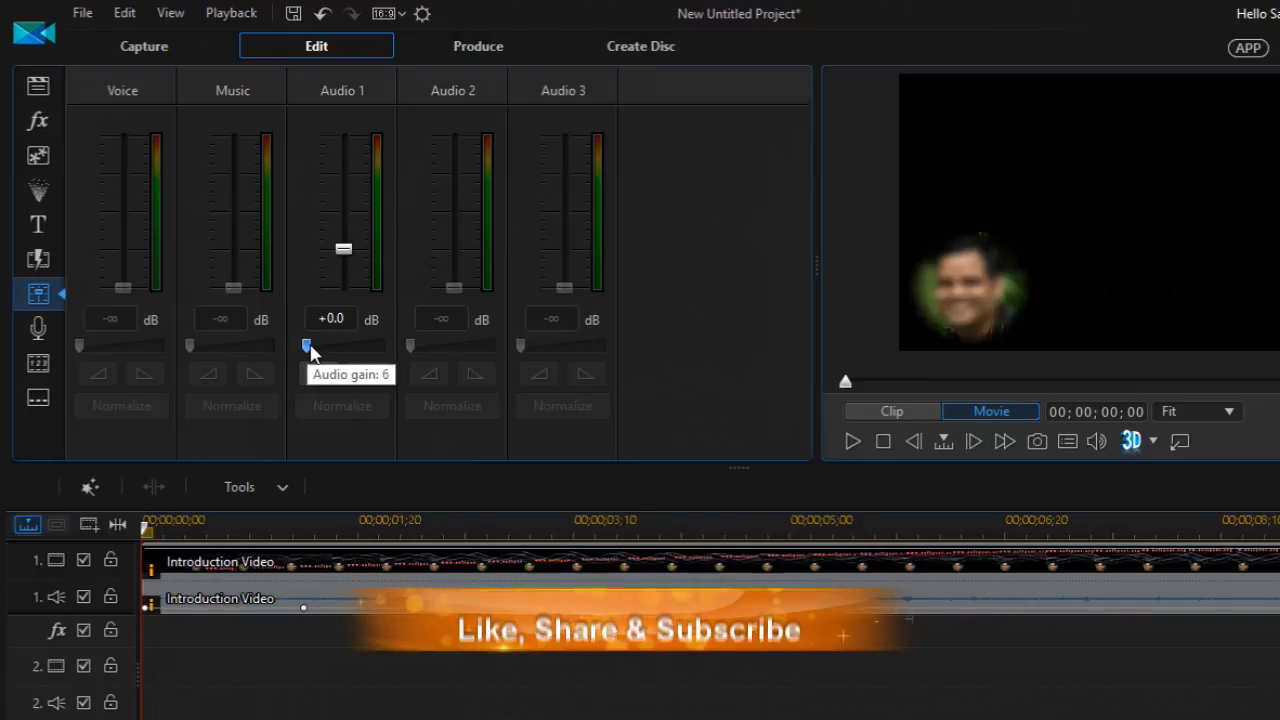
Boost Audio 1's gain to maximum and preview the louder clip, pausing near 00;00;05;21
drag(308, 346, 330, 346)
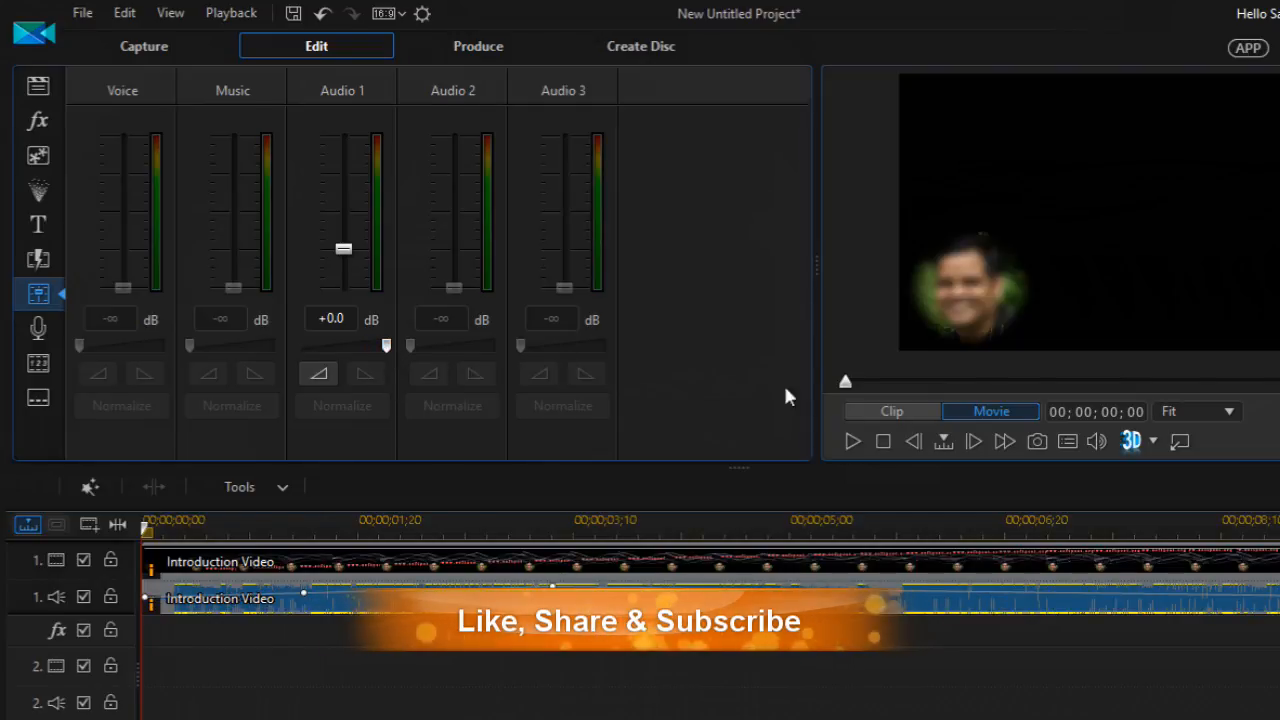
click(852, 442)
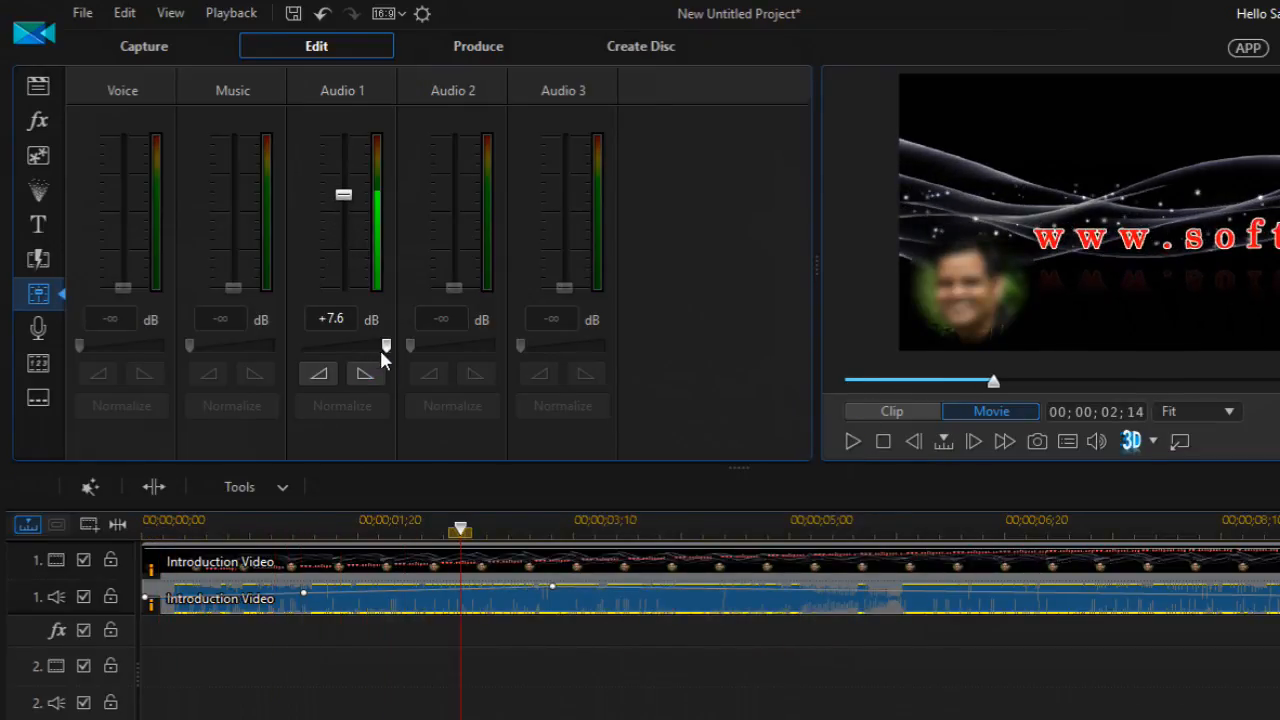
drag(384, 344, 318, 344)
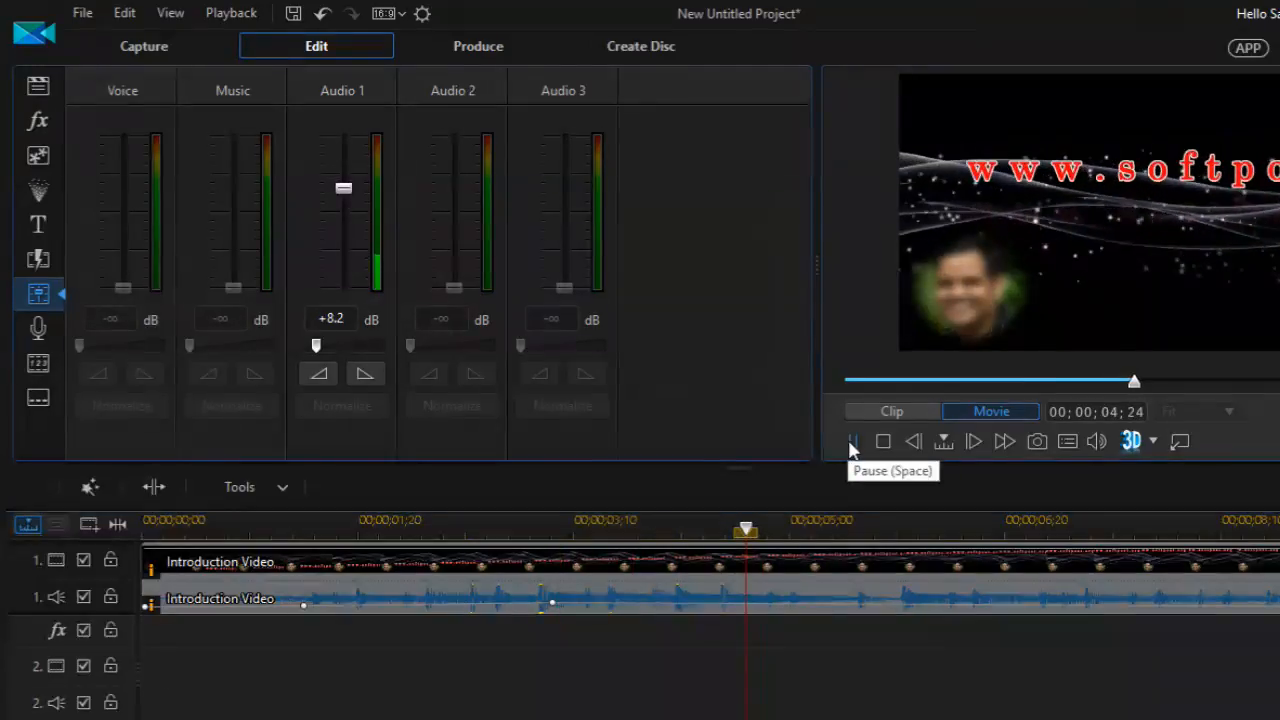
click(852, 442)
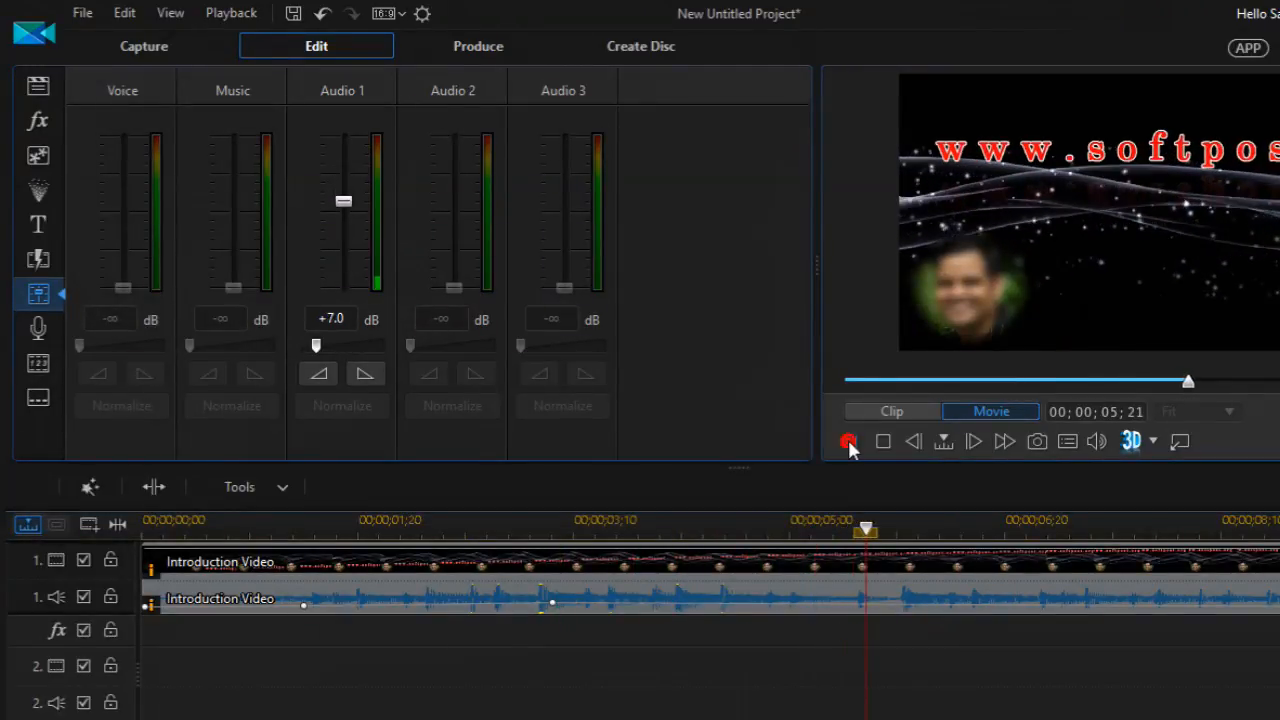
click(848, 442)
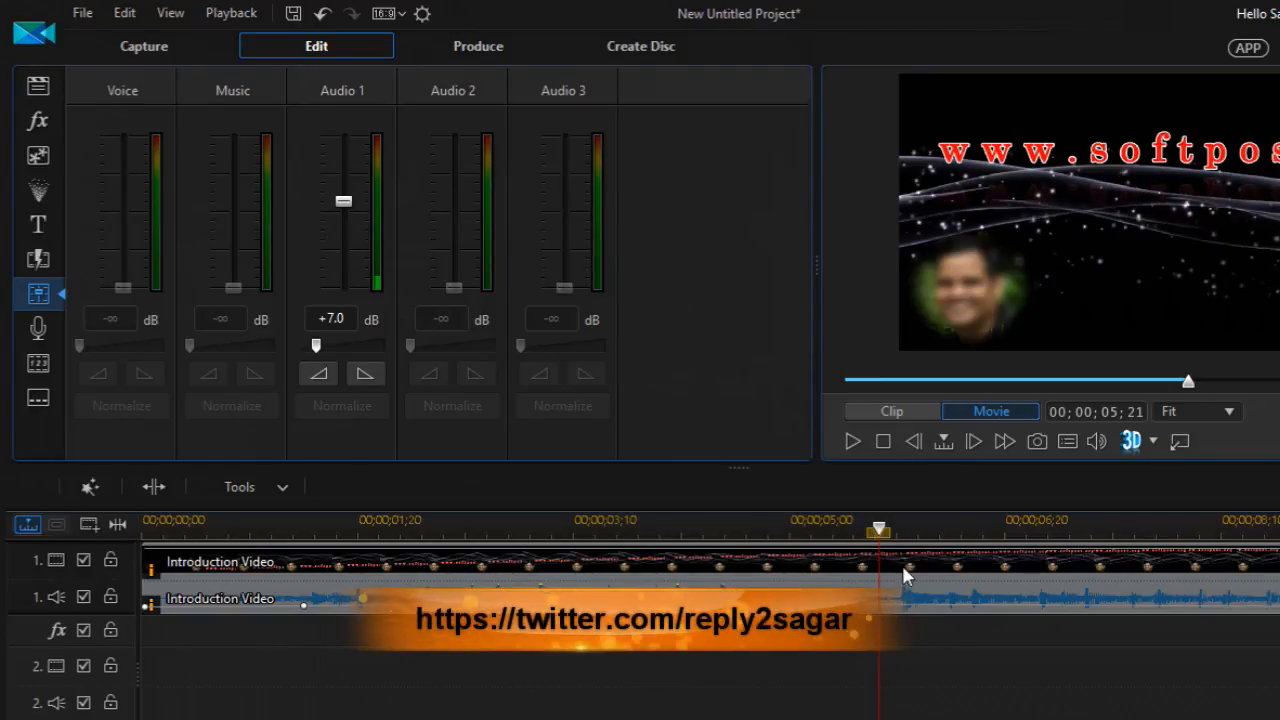
mouse_move(1008, 376)
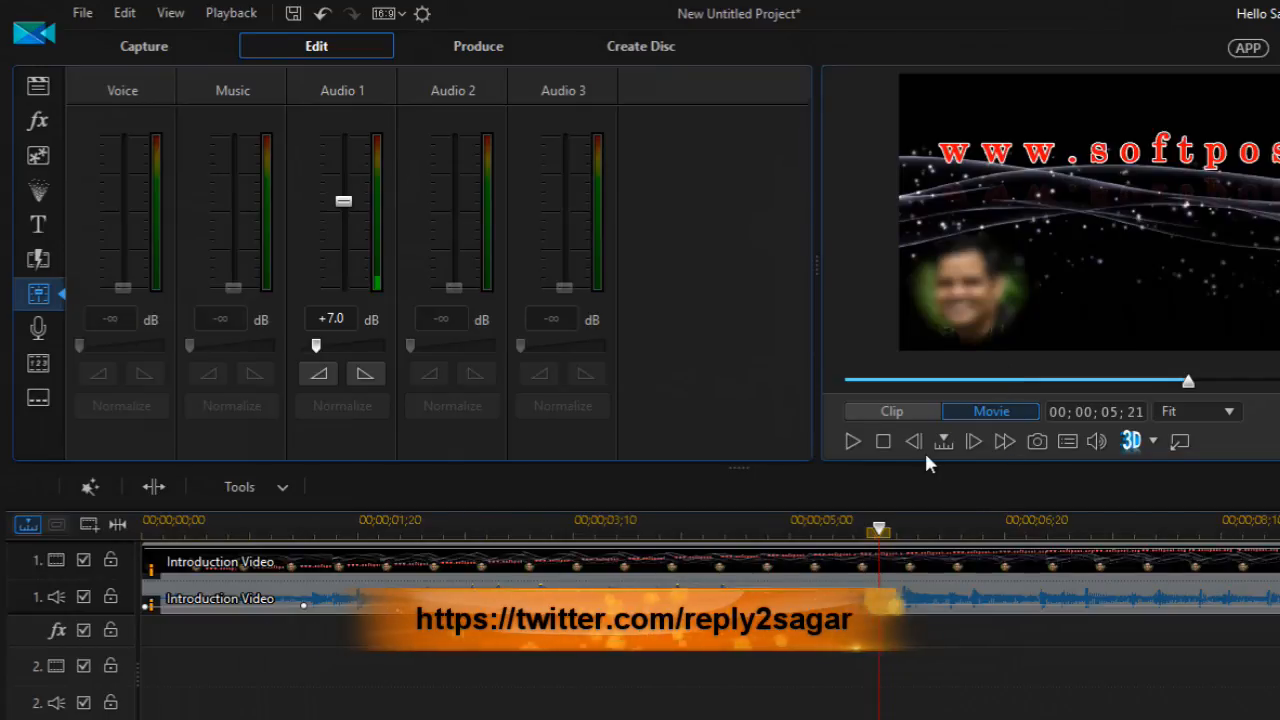
Select the Introduction Video clip and list AudioDirector and WaveEditor as its audio editors
click(892, 412)
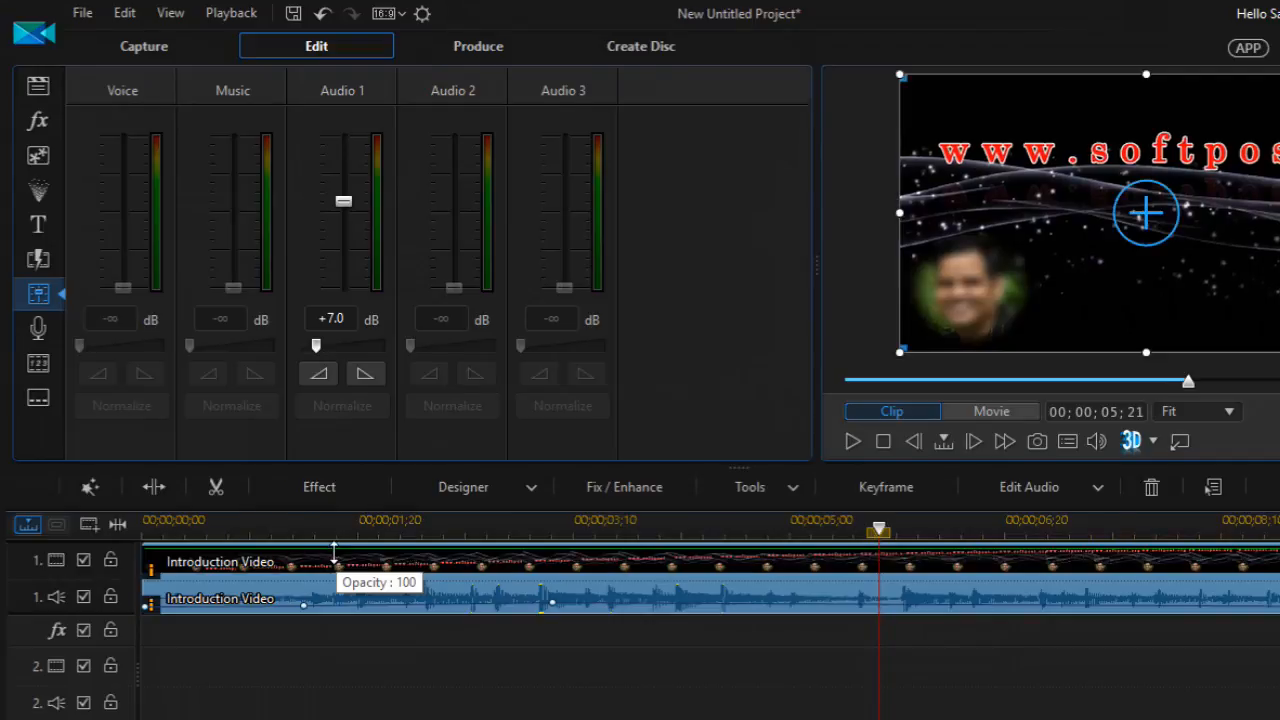
click(1096, 488)
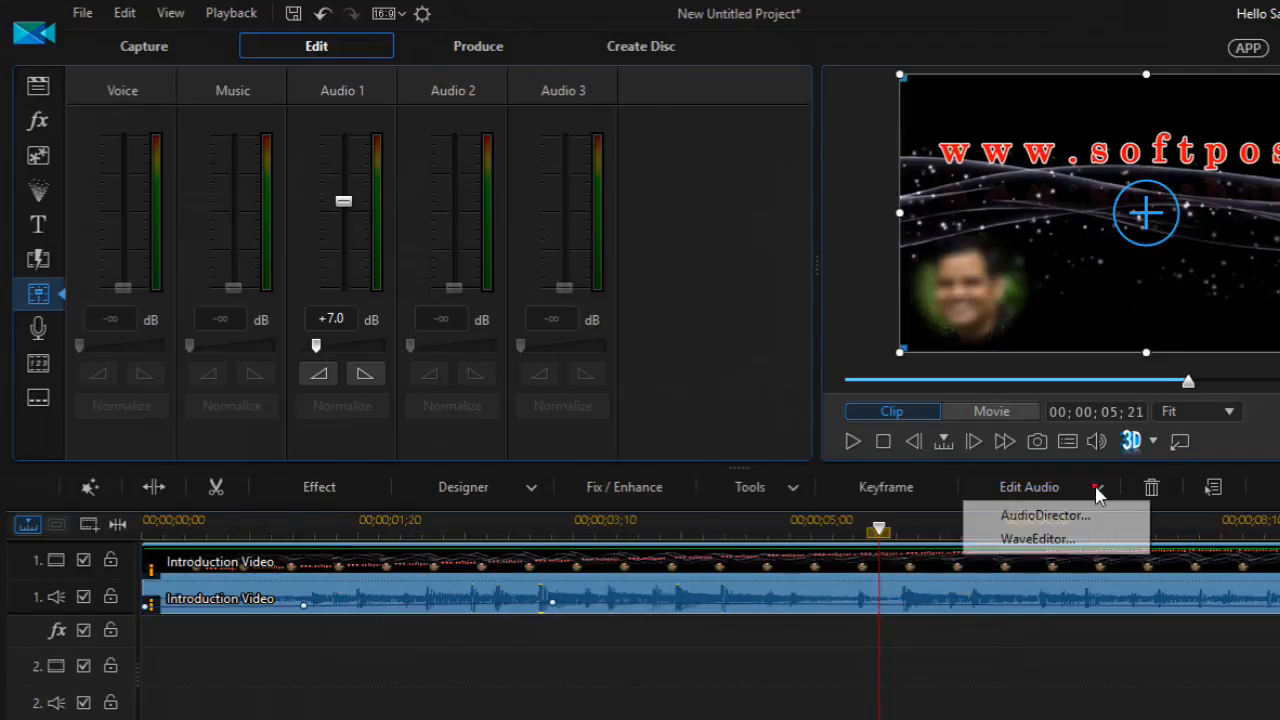
mouse_move(1044, 516)
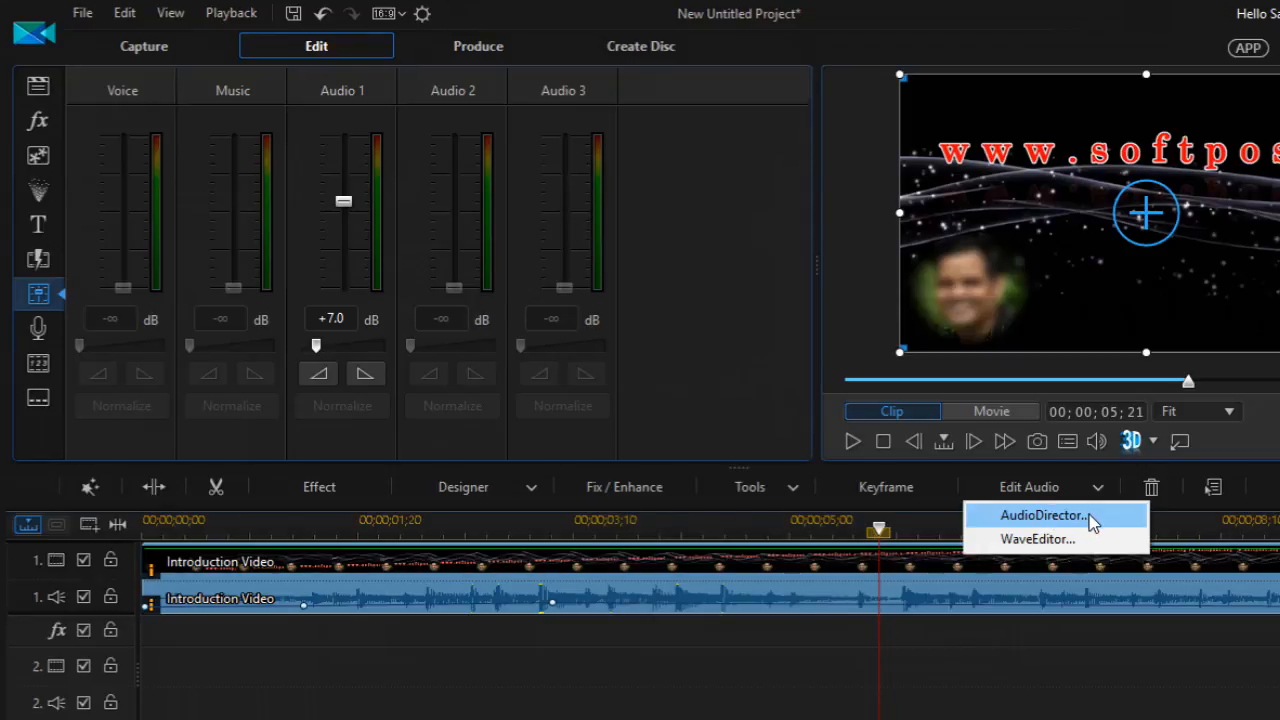
mouse_move(548, 676)
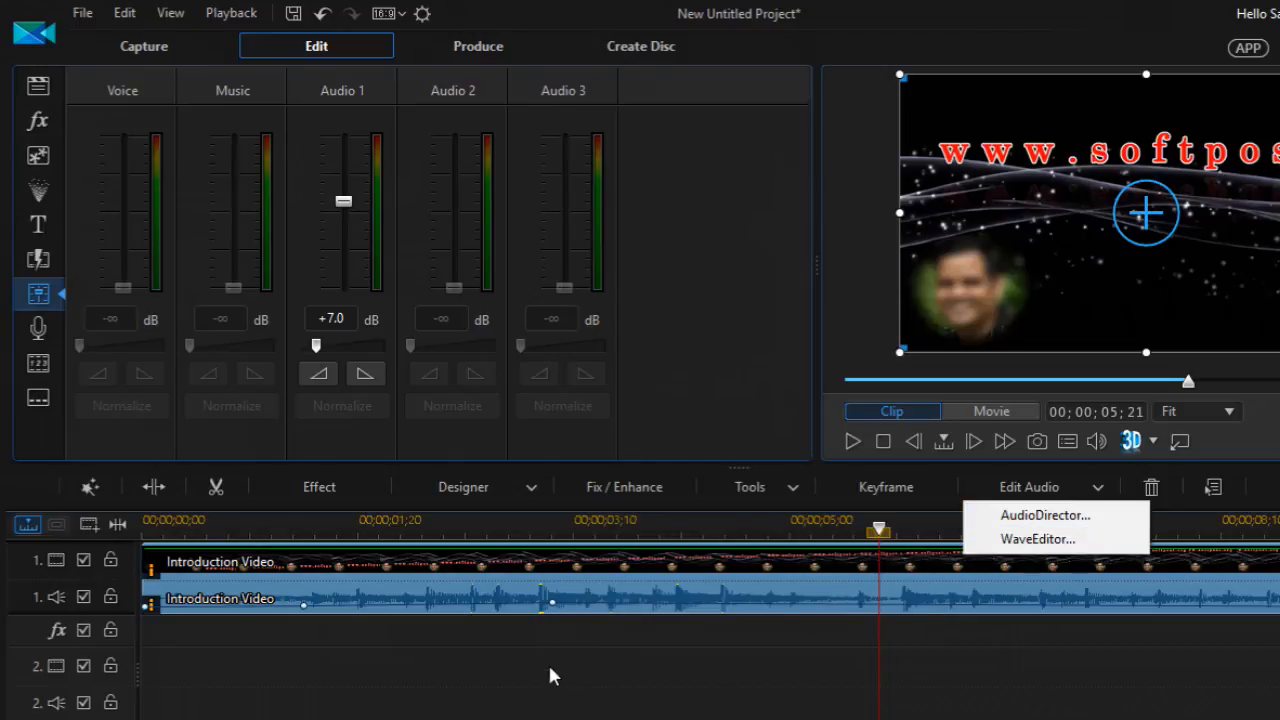
mouse_move(610, 712)
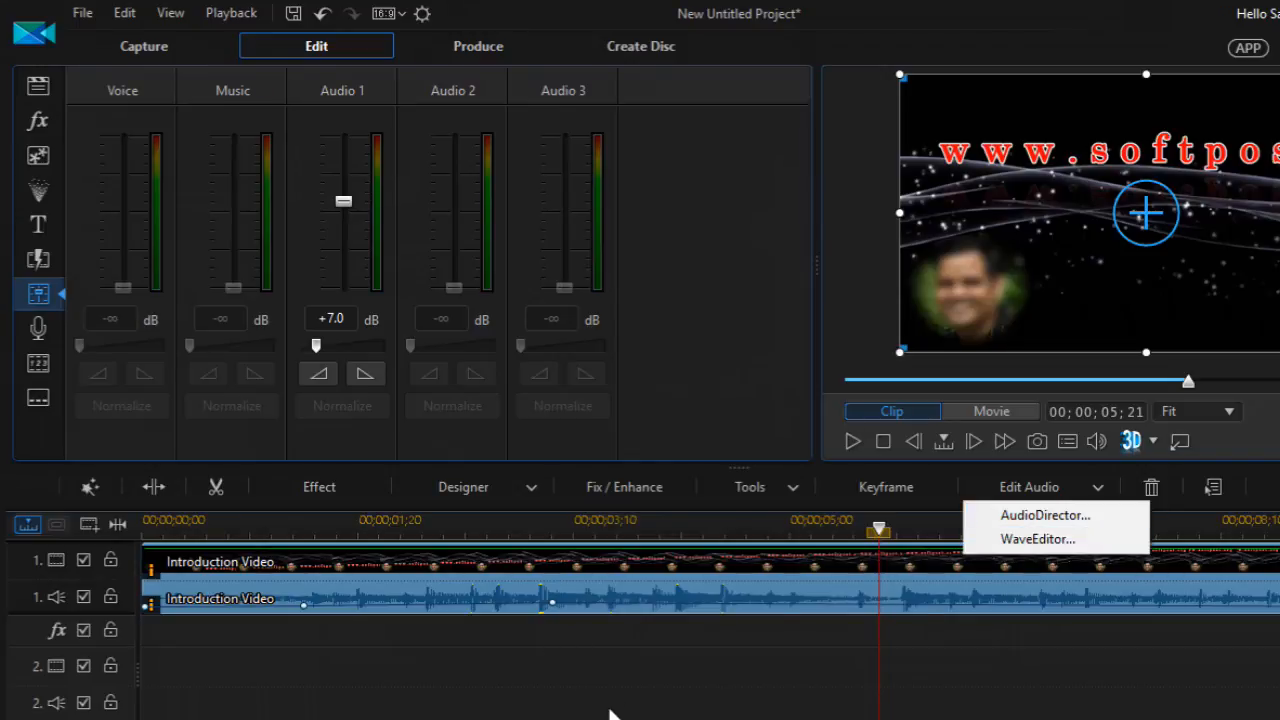